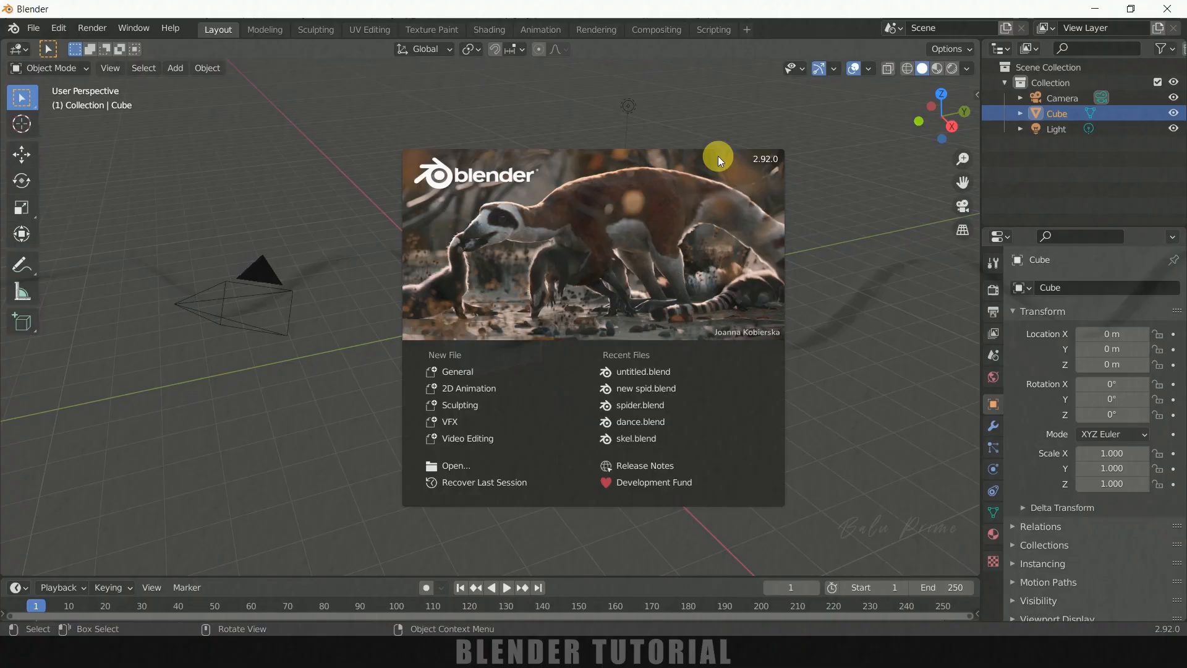
Dismiss the splash and delete the default cube, camera and light
click(798, 311)
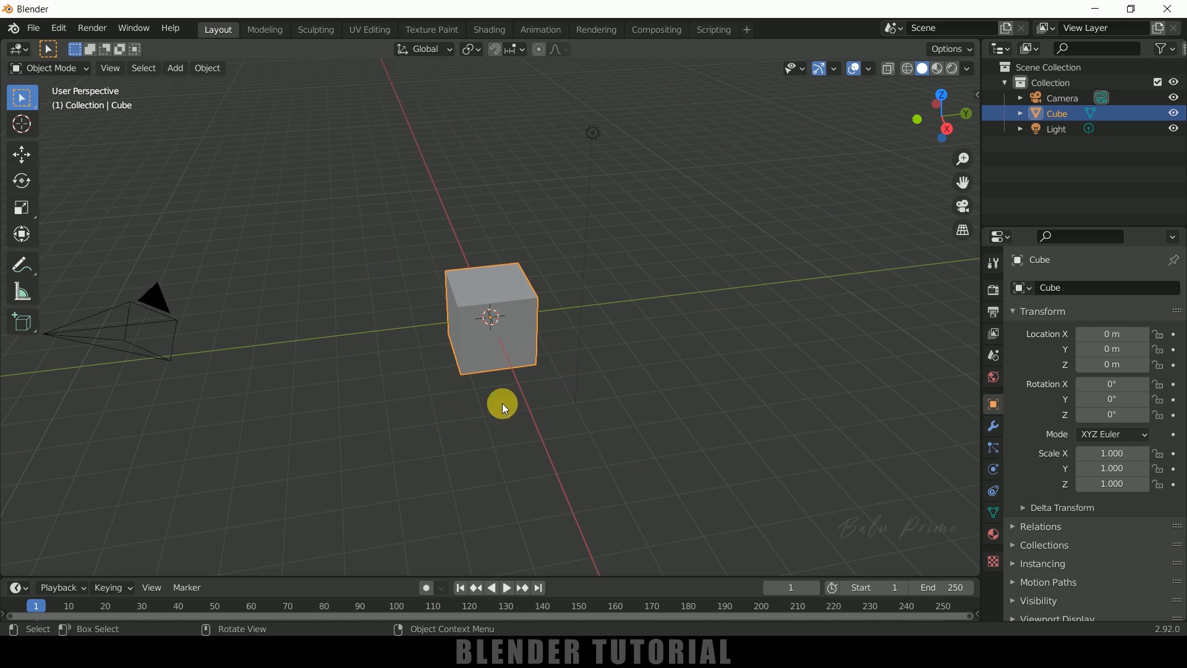
key(x)
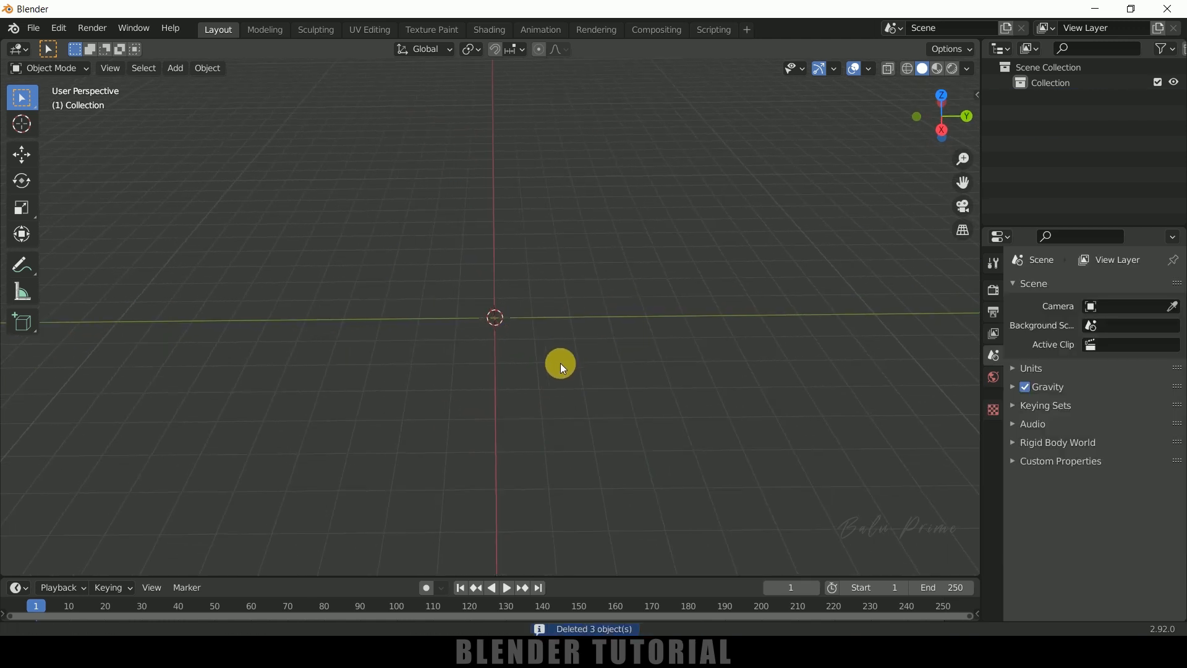
Add a ground plane, scale it to about 7.04 and bring up its vertex options in Edit Mode
click(175, 66)
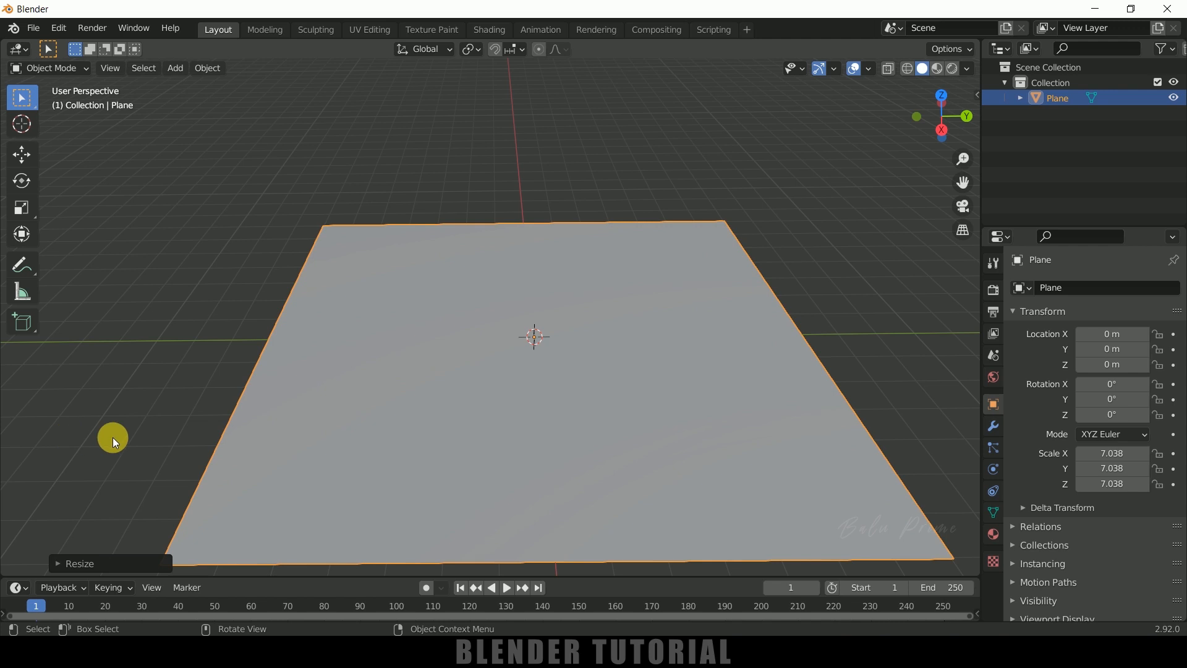
mouse_move(649, 311)
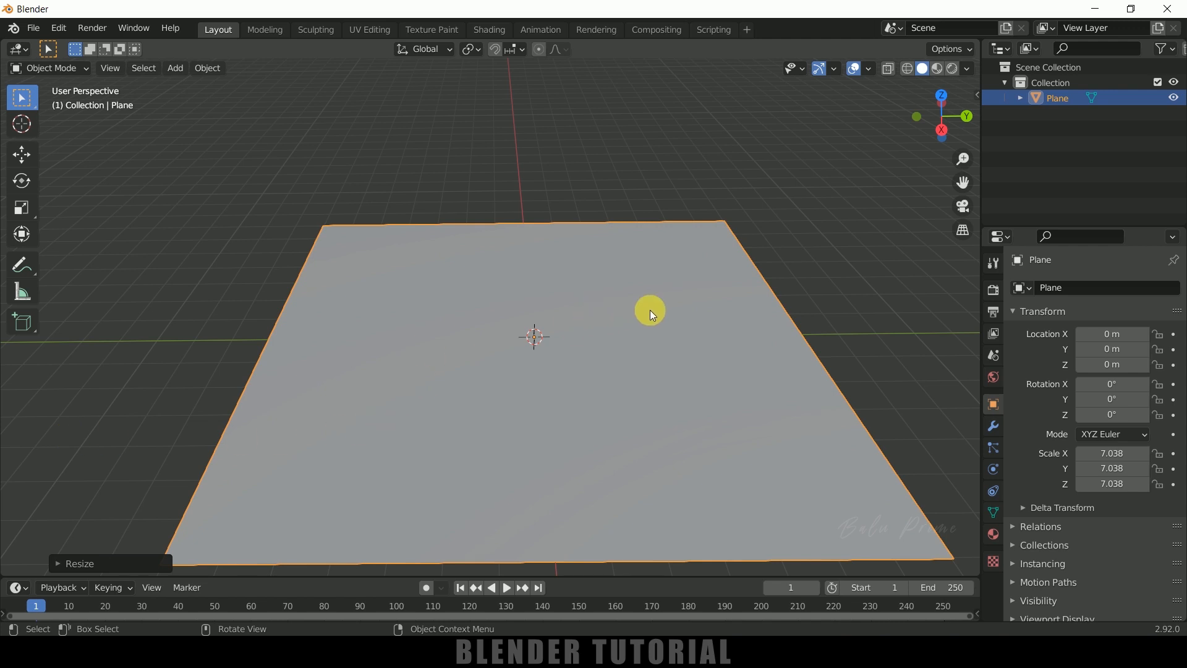
right_click(649, 310)
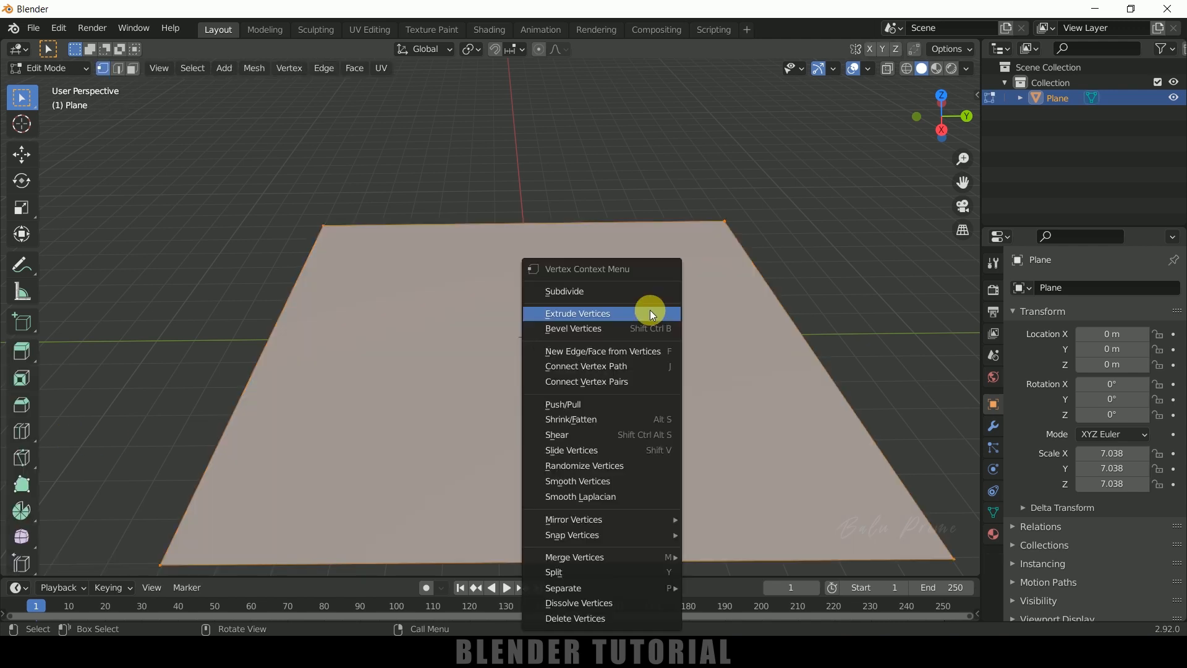
click(564, 291)
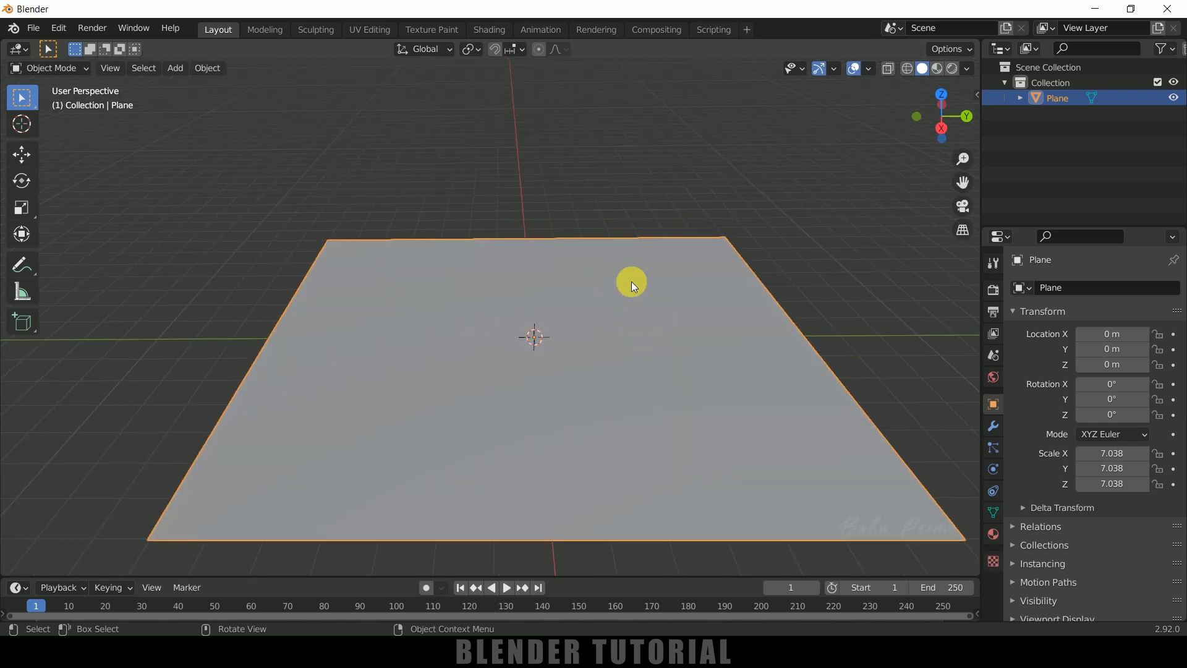
mouse_move(673, 333)
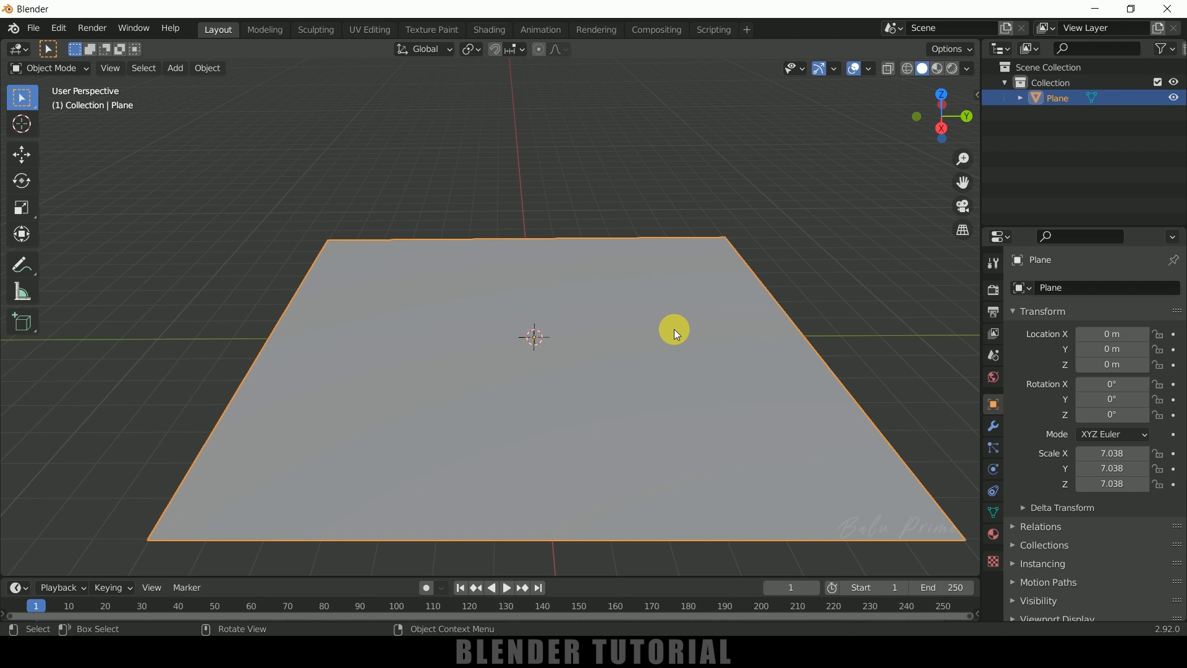
Enable the Object: Real Snow add-on in Preferences by searching 'snow', then close Preferences
click(58, 28)
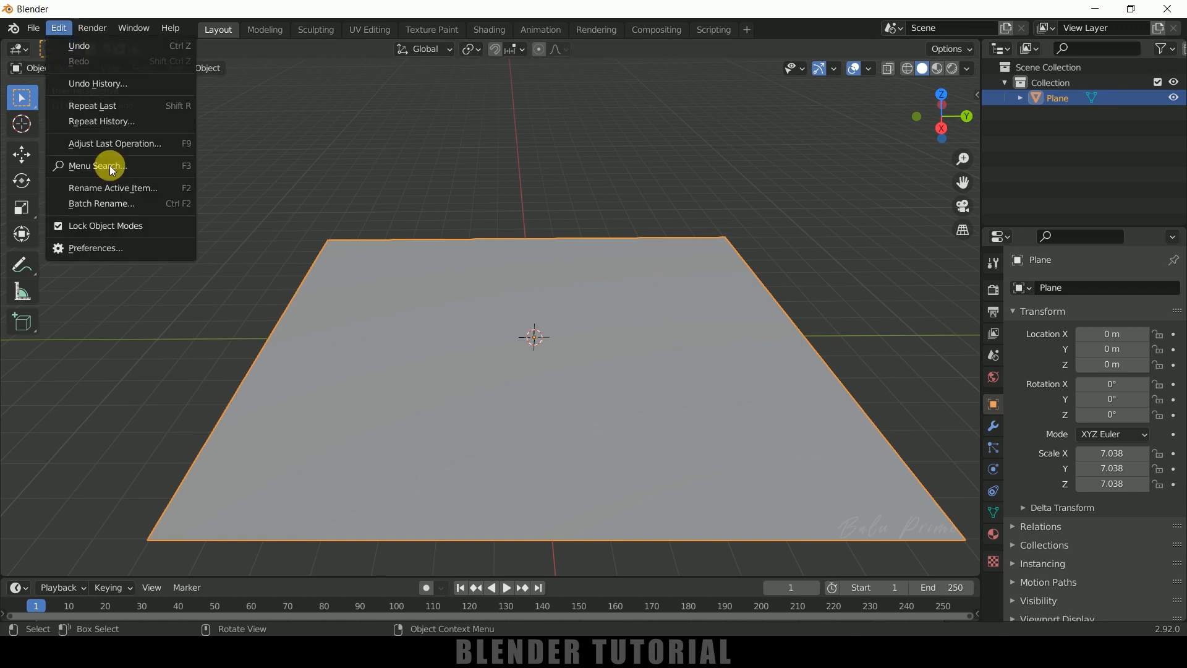
click(94, 248)
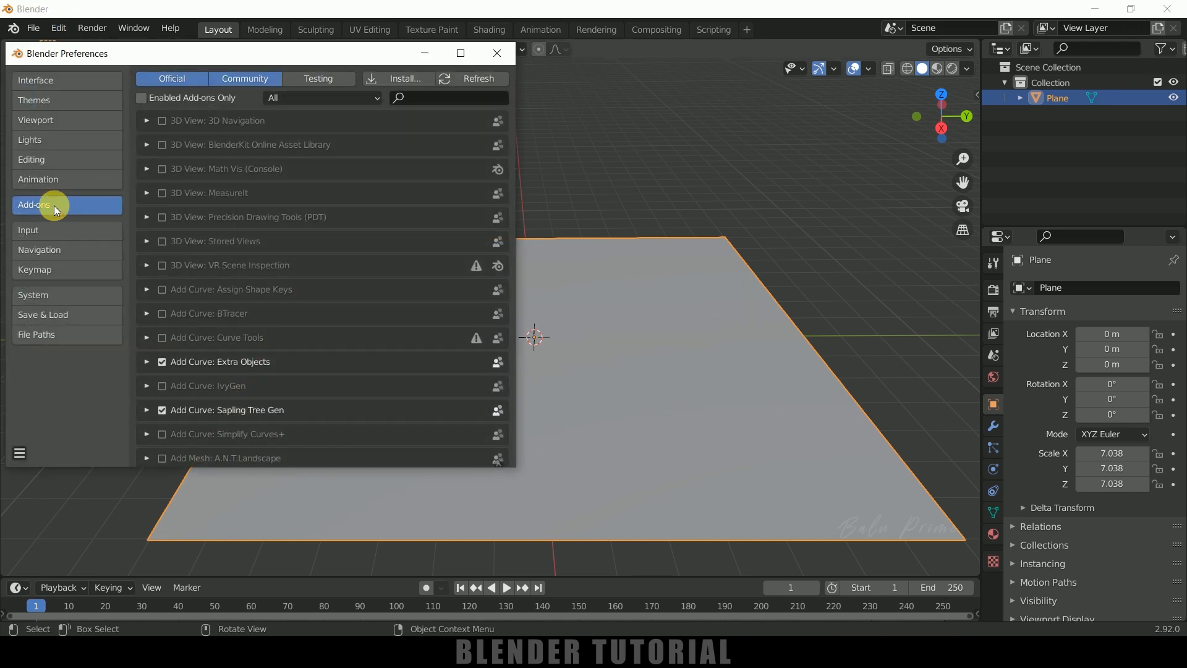
text(sn)
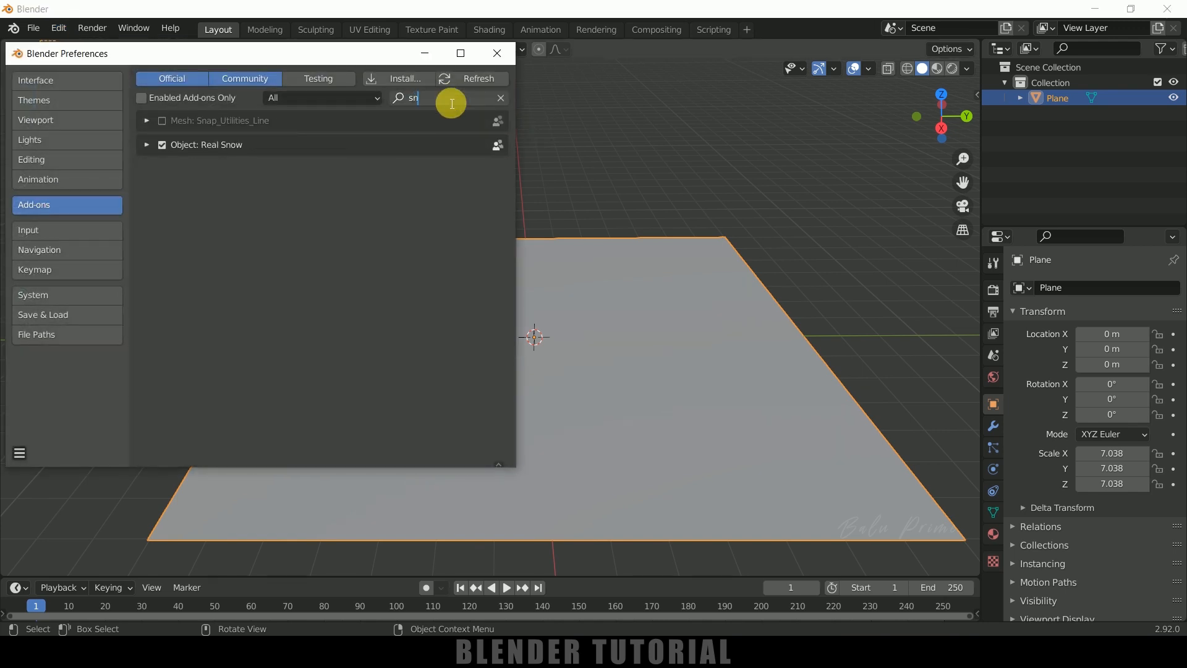
text(ow)
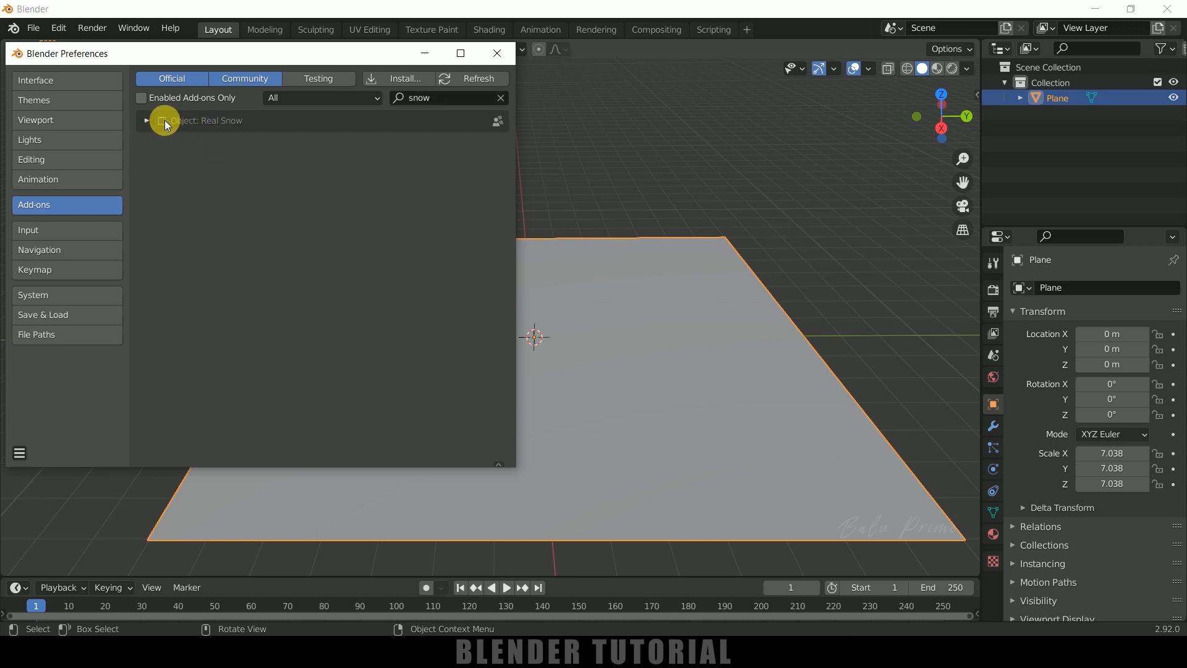
click(161, 120)
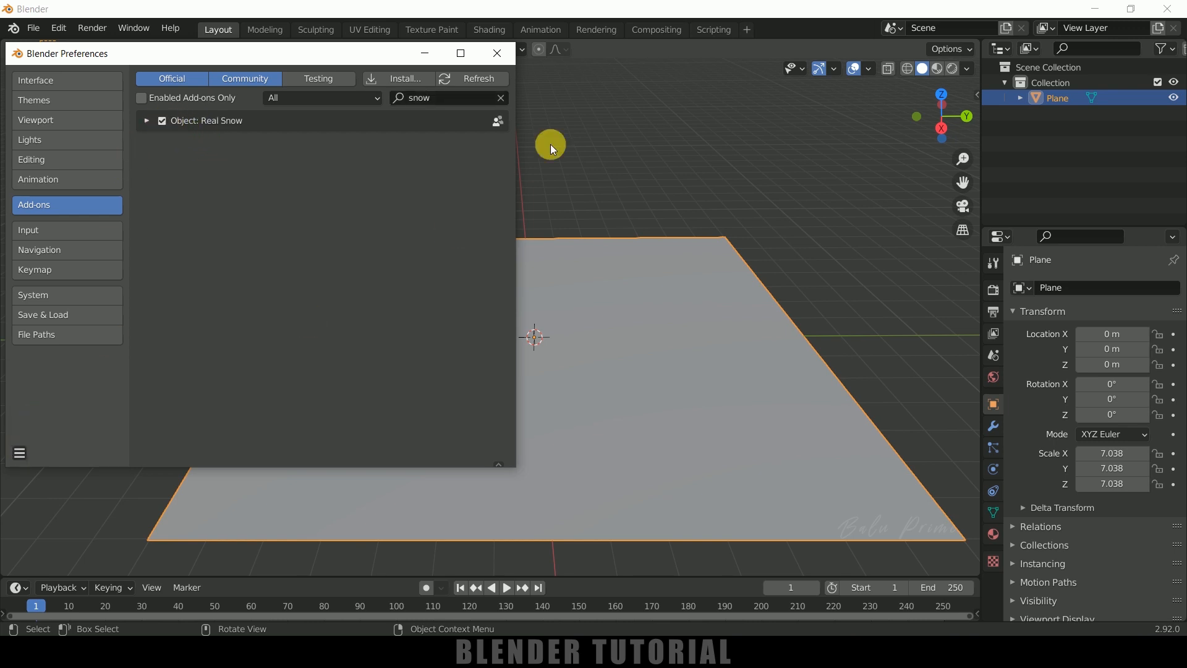
click(497, 53)
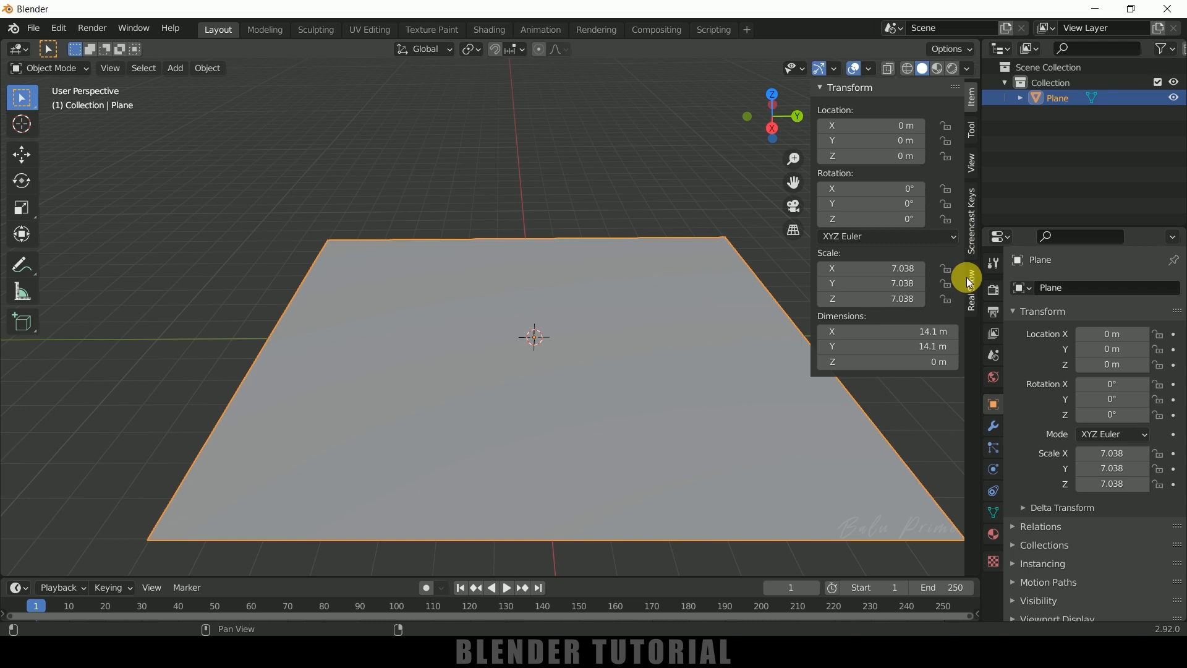
Add a Real Snow layer onto the plane, creating the bumpy SnowBall object
click(972, 288)
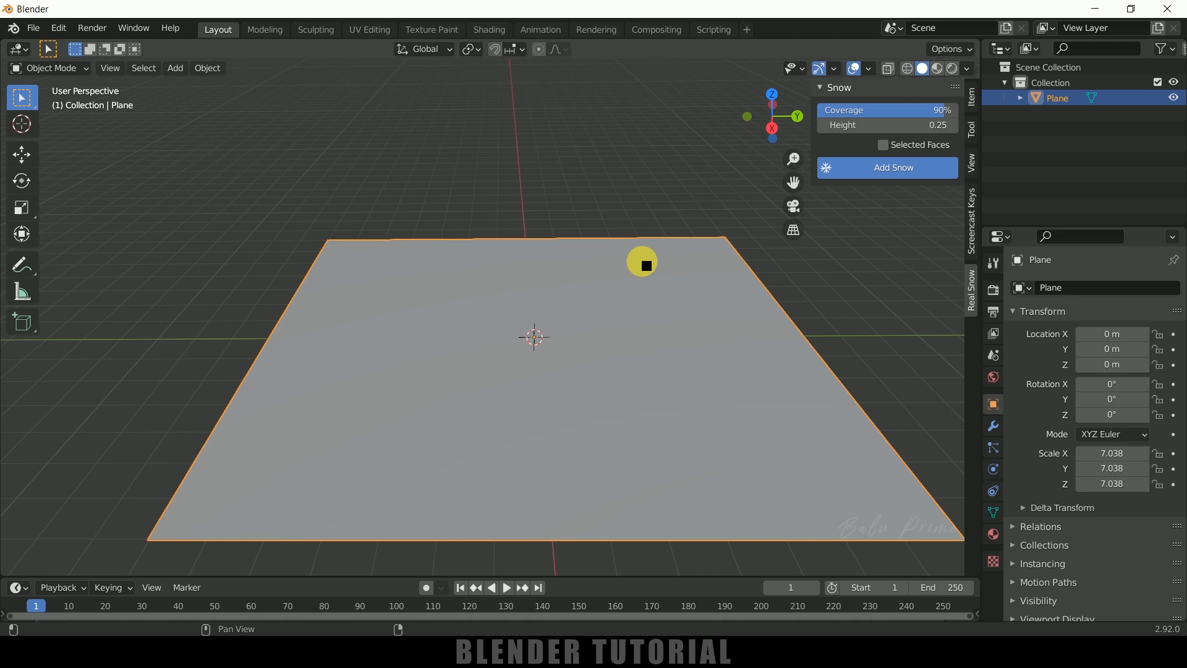
click(893, 167)
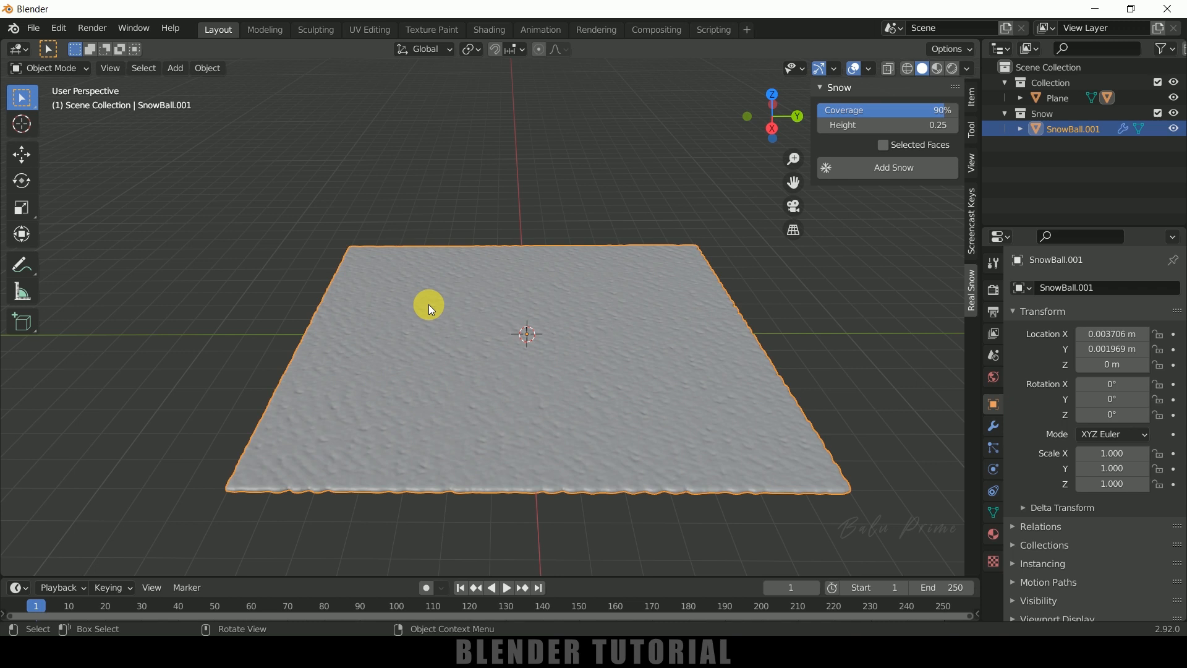
click(32, 29)
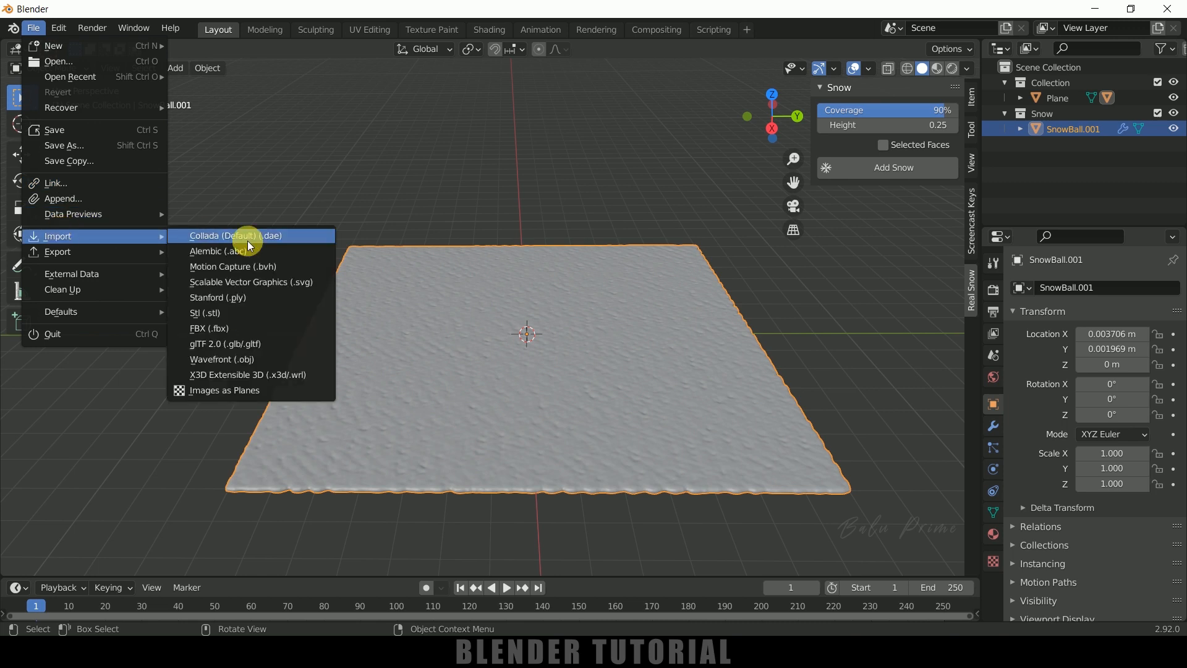
mouse_move(243, 359)
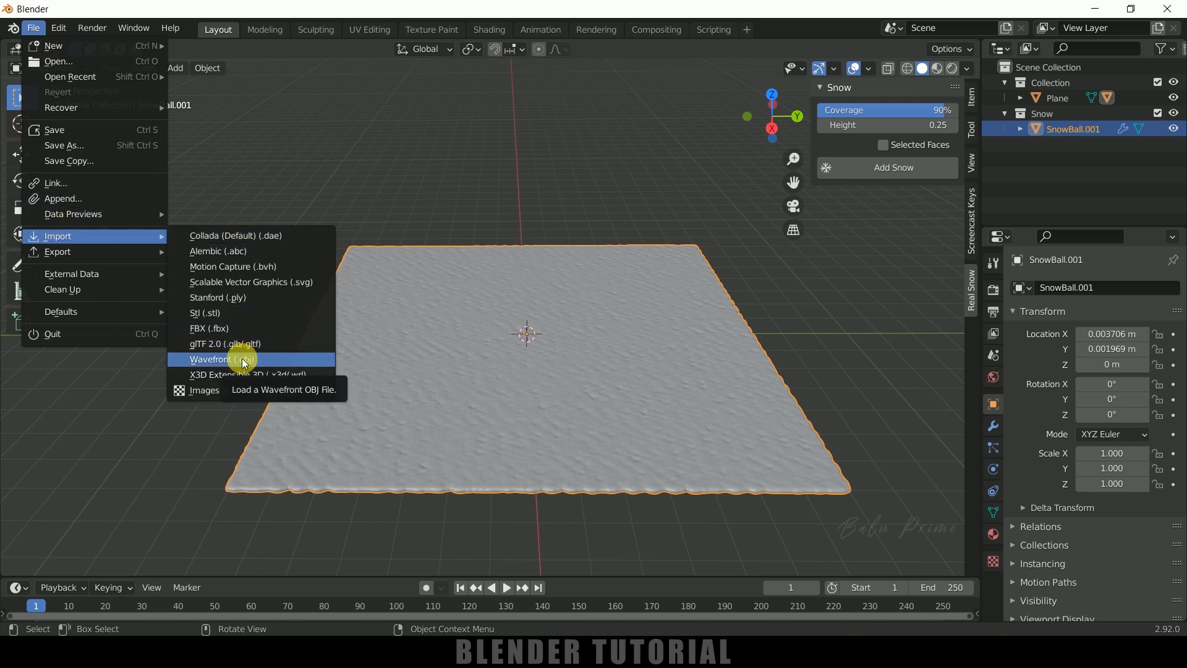
Import COBRA.OBJ as a Wavefront file and scale the cobra to about 3.97 on the snow
click(219, 358)
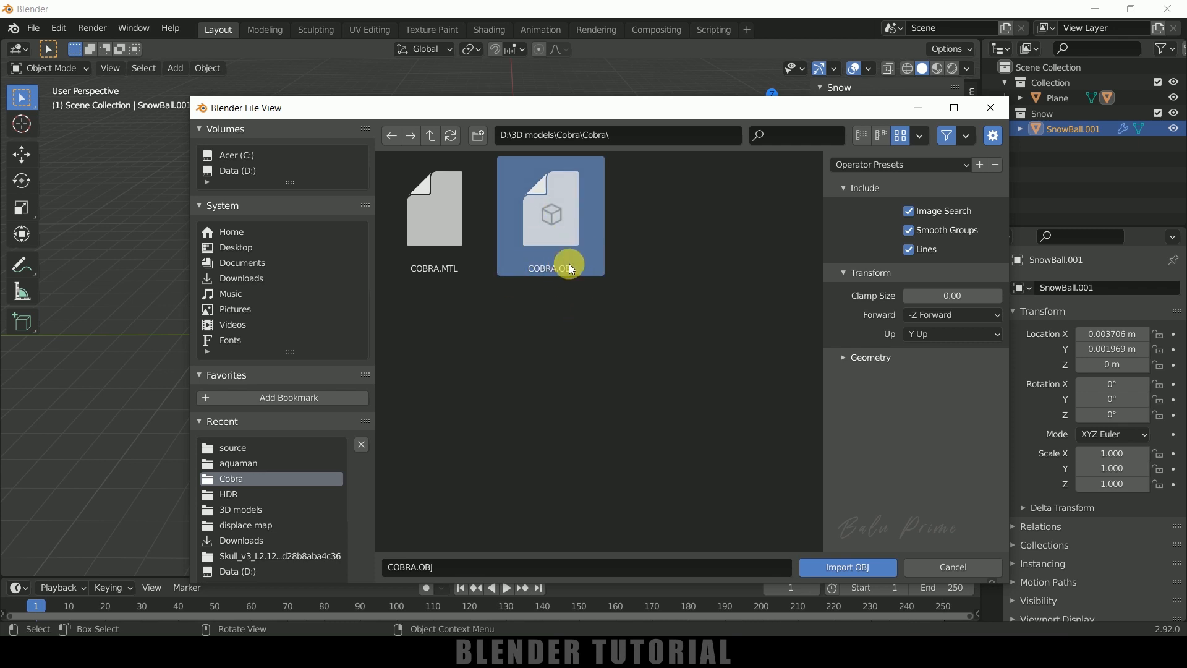
mouse_move(846, 566)
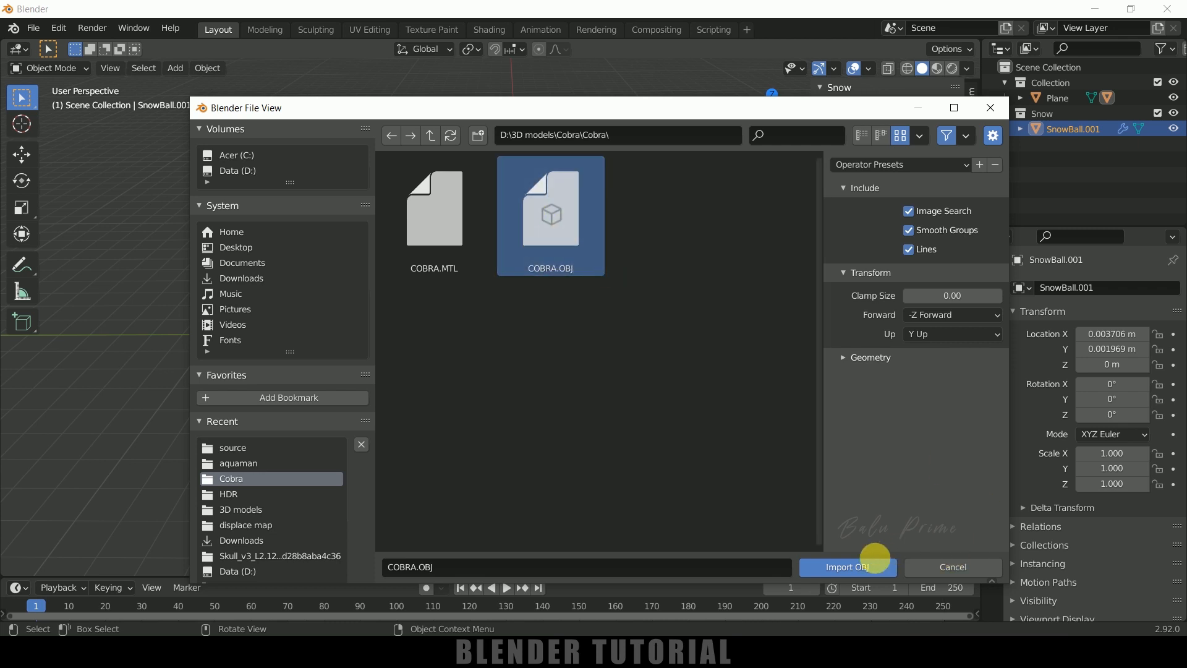
click(847, 567)
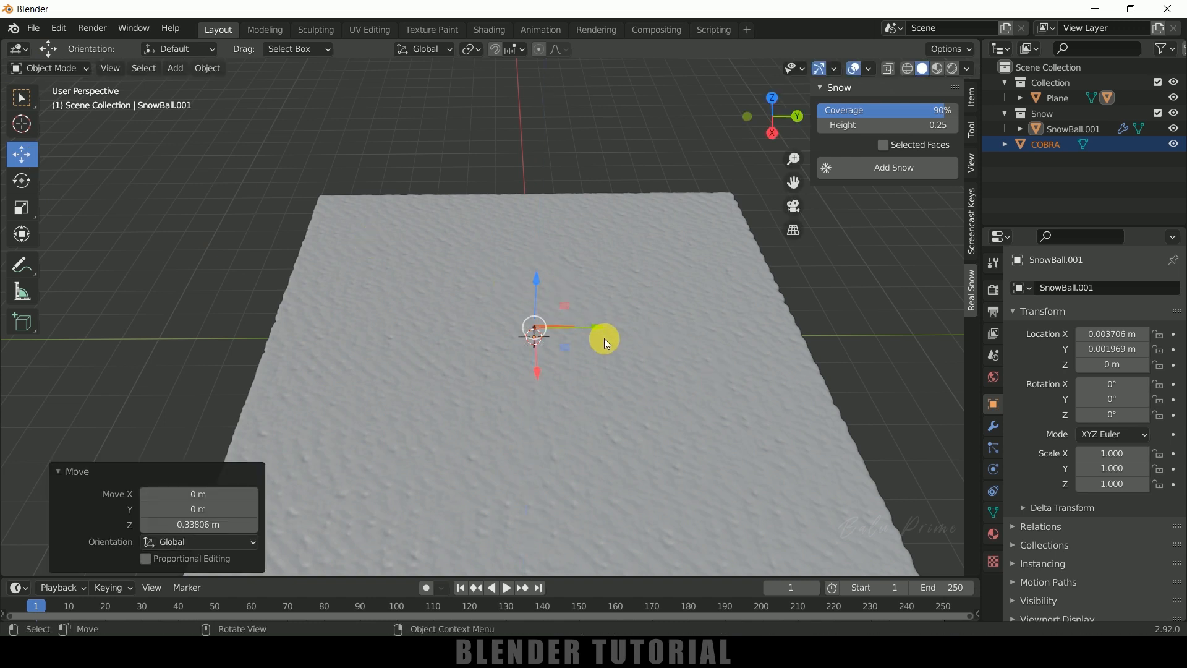
key(s)
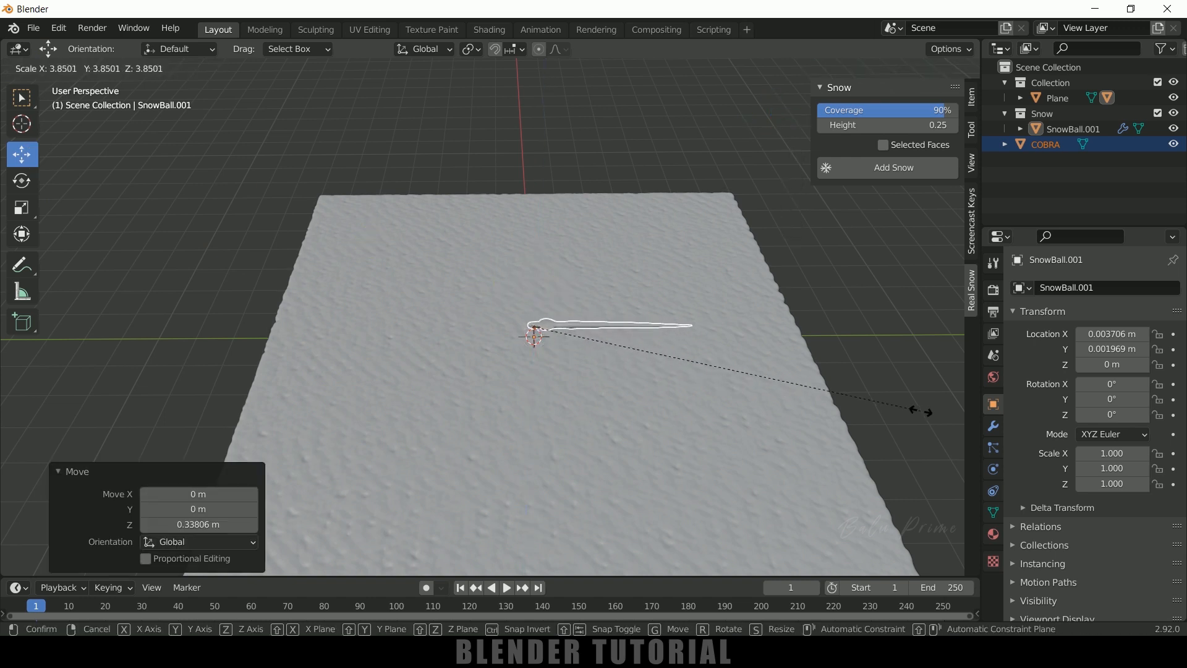
key(s)
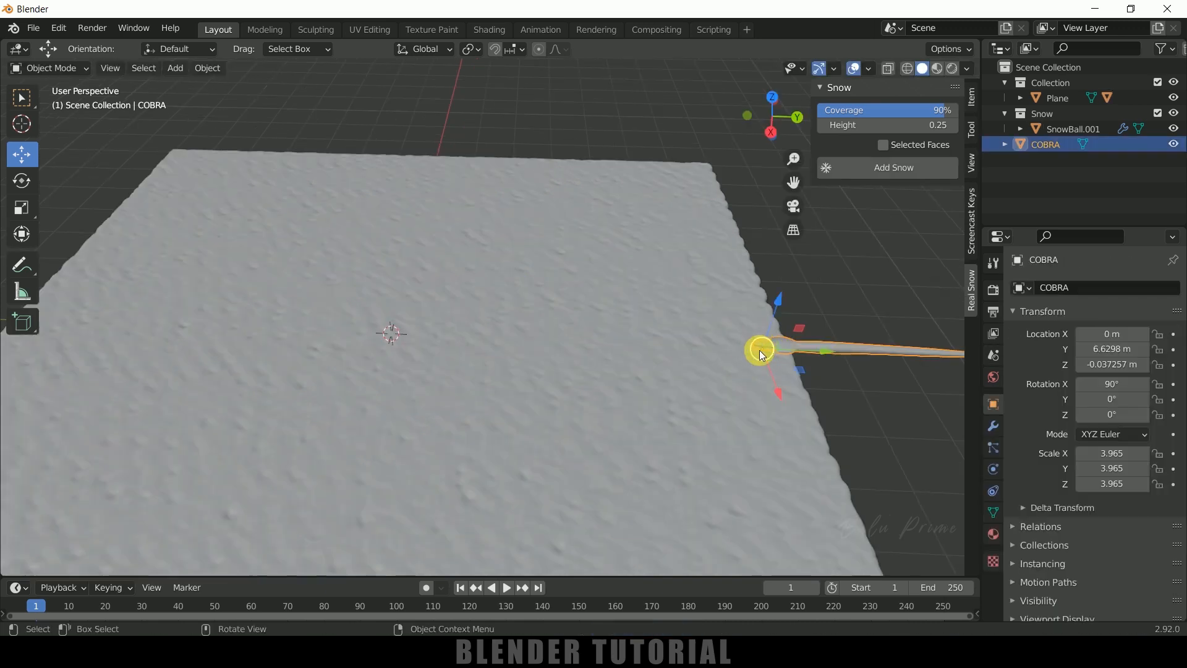
mouse_move(150, 257)
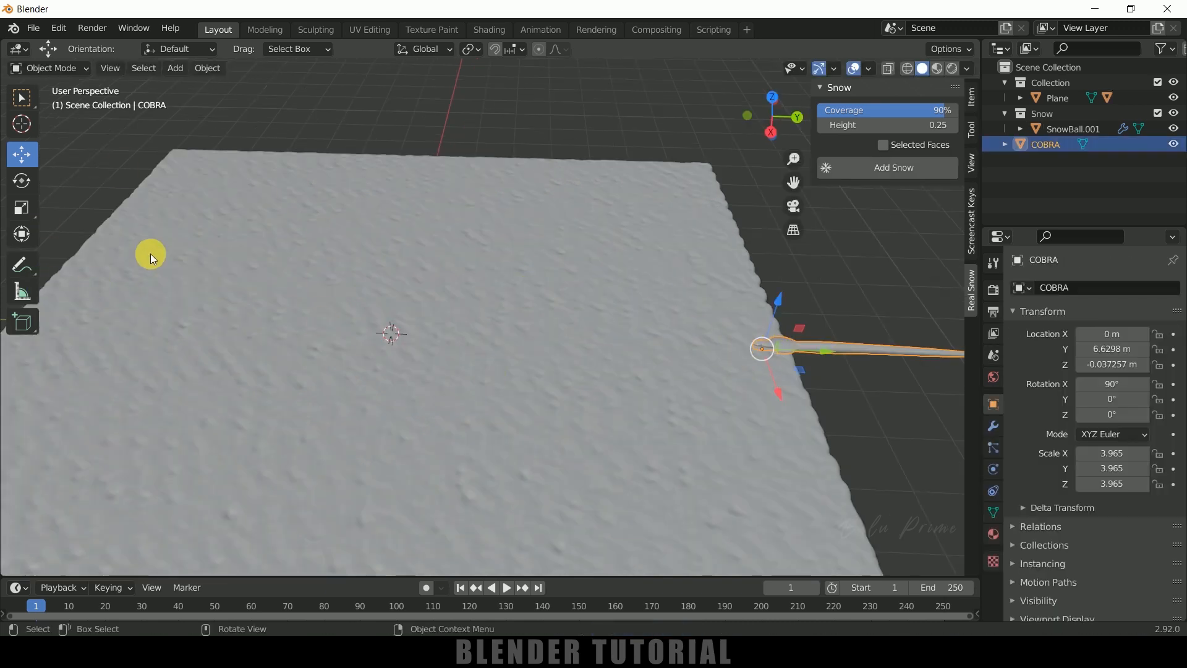
mouse_move(174, 67)
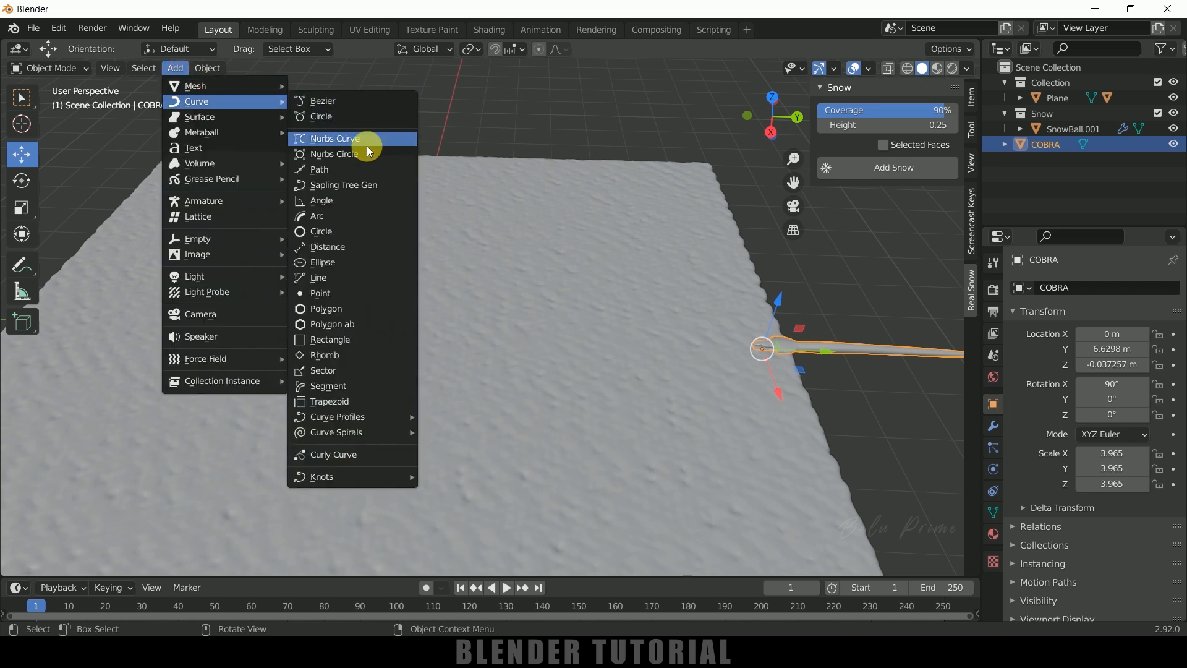
Add a NURBS path, rotate it 90° on Z and subdivide its control points in Edit Mode
click(319, 169)
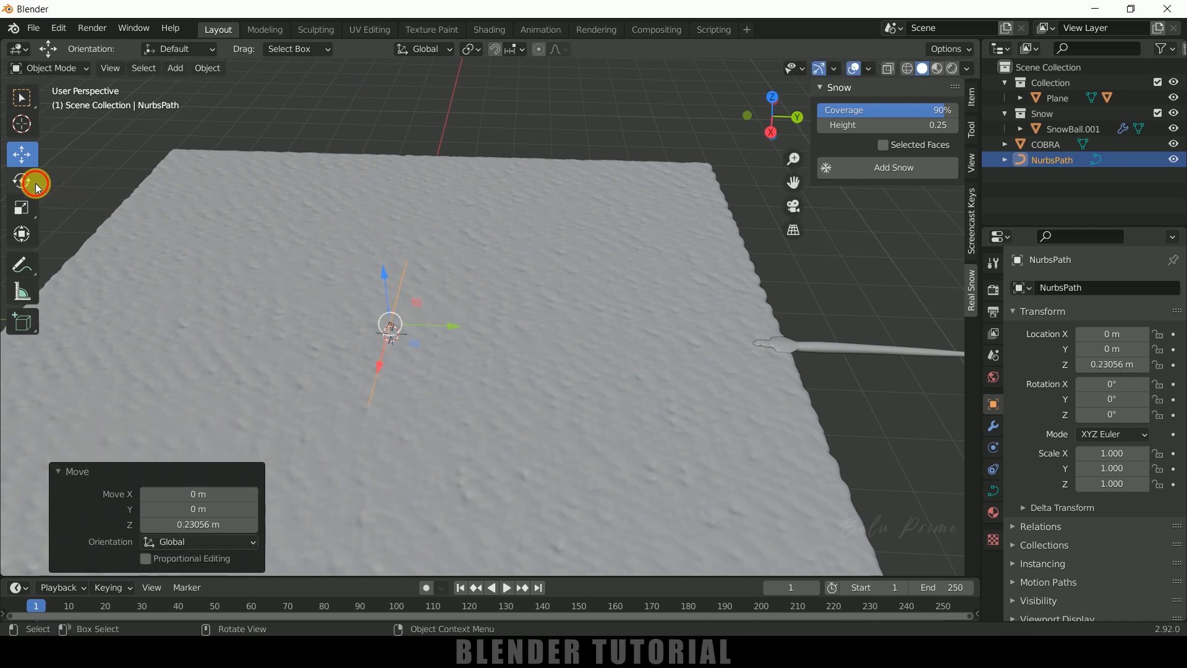
click(22, 181)
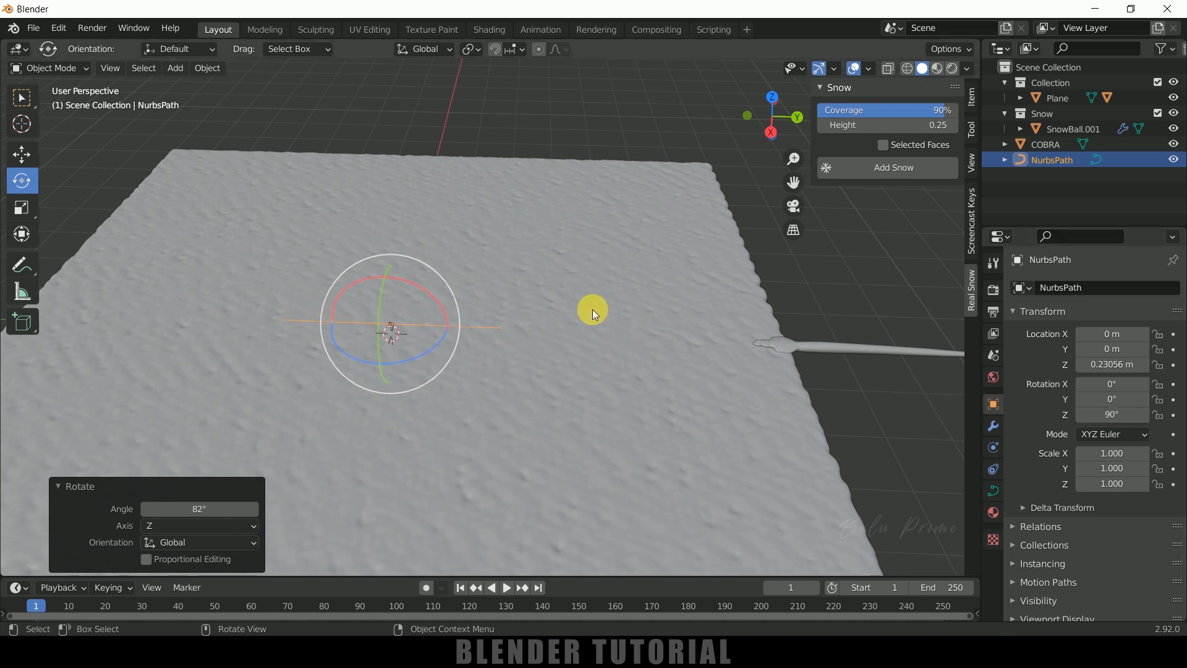
key(Tab)
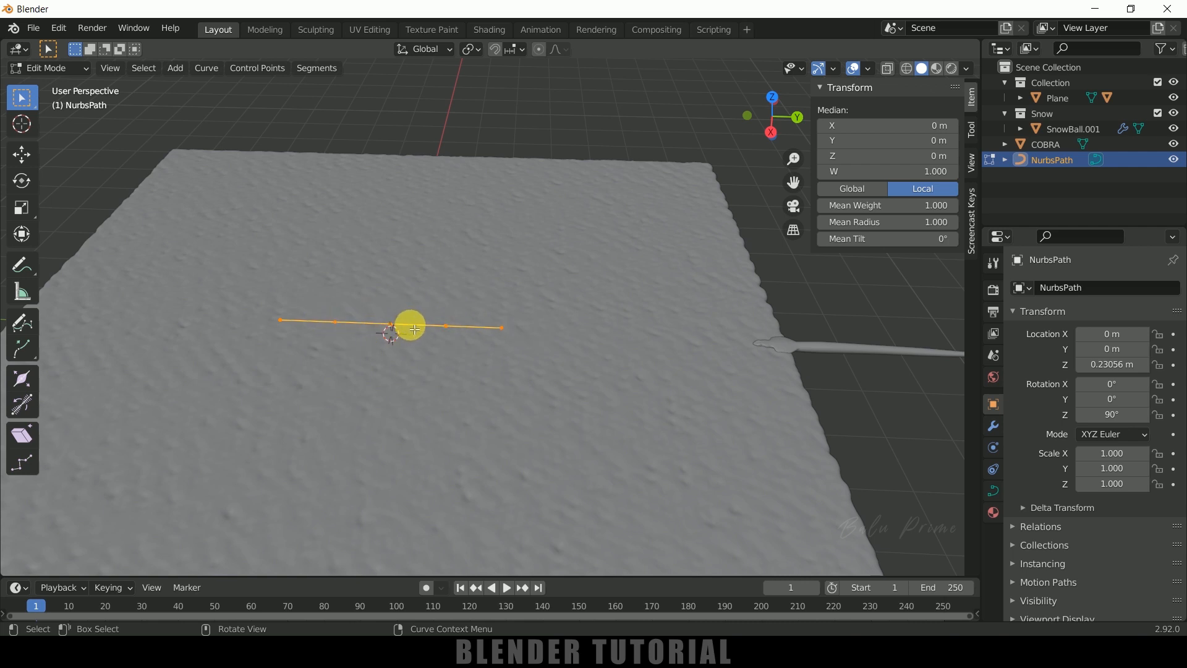
right_click(413, 326)
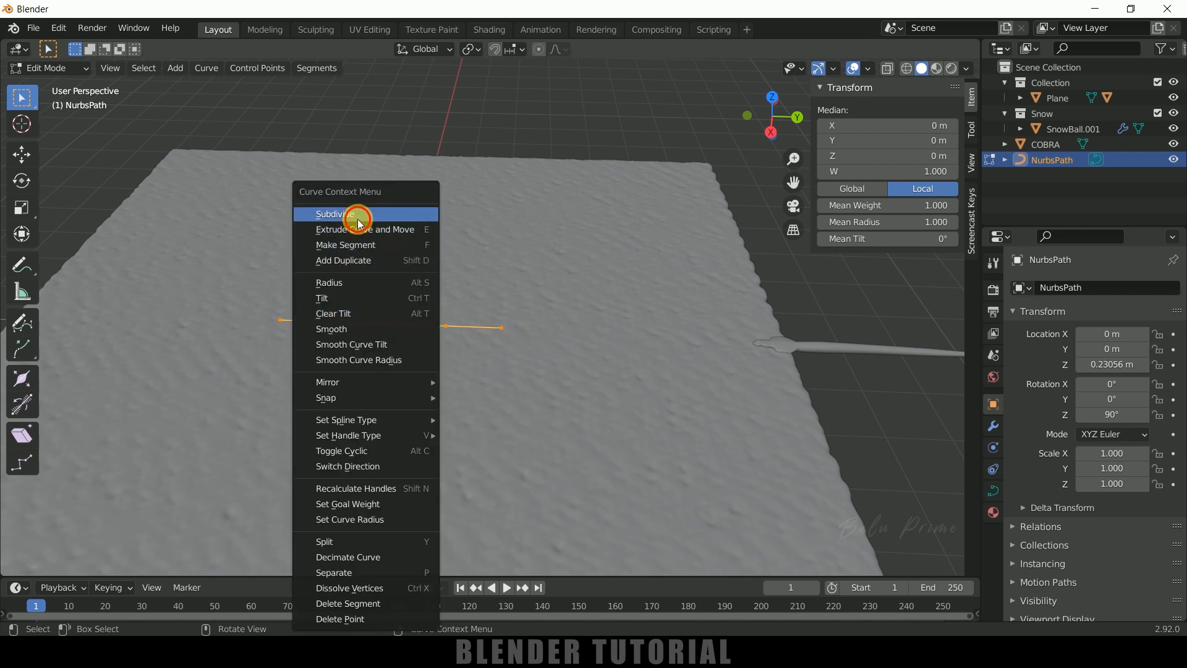
click(332, 214)
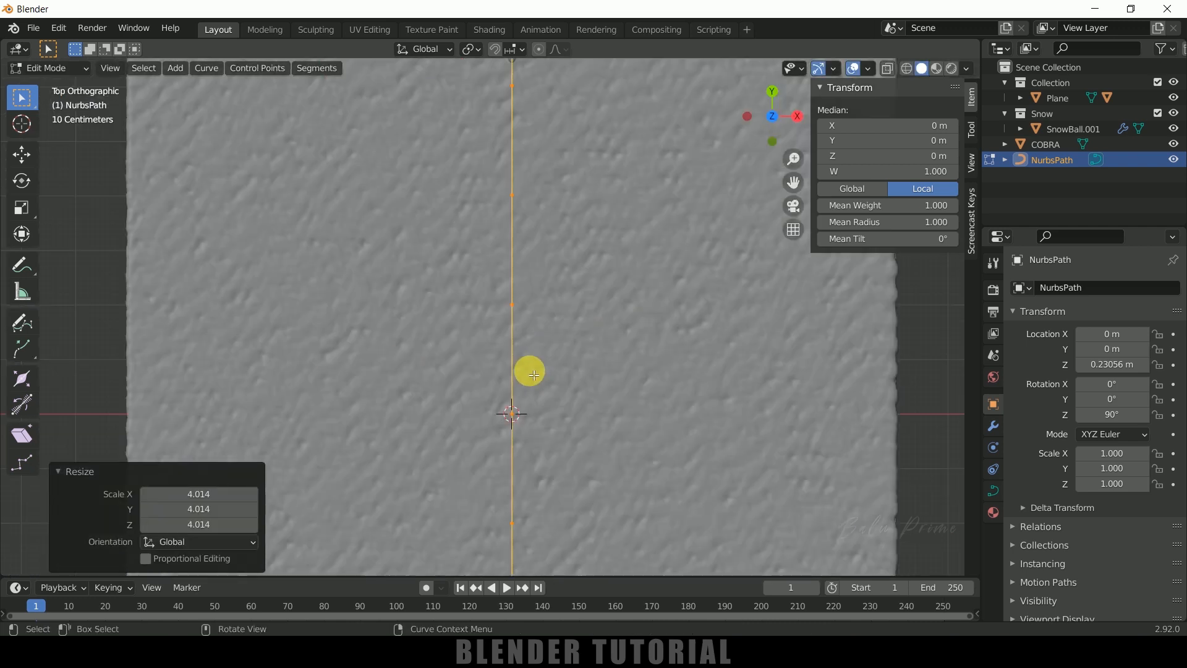
With Proportional Editing, pull control points sideways to bend the path into a wavy S-curve
scroll(down, 3)
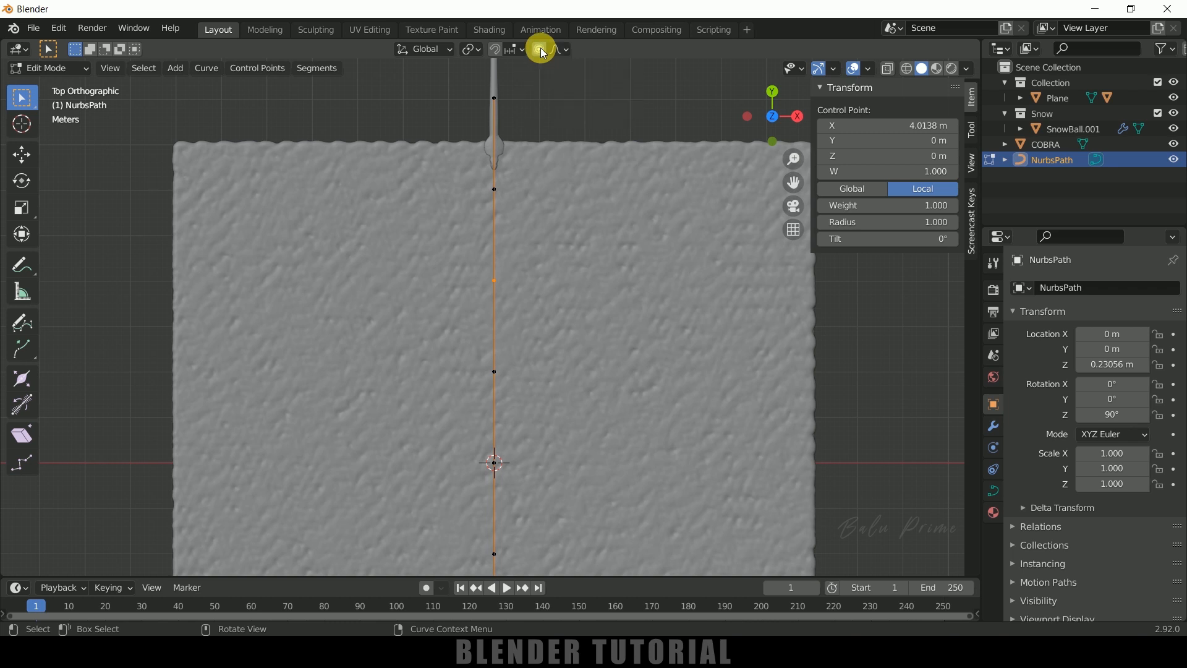
click(22, 155)
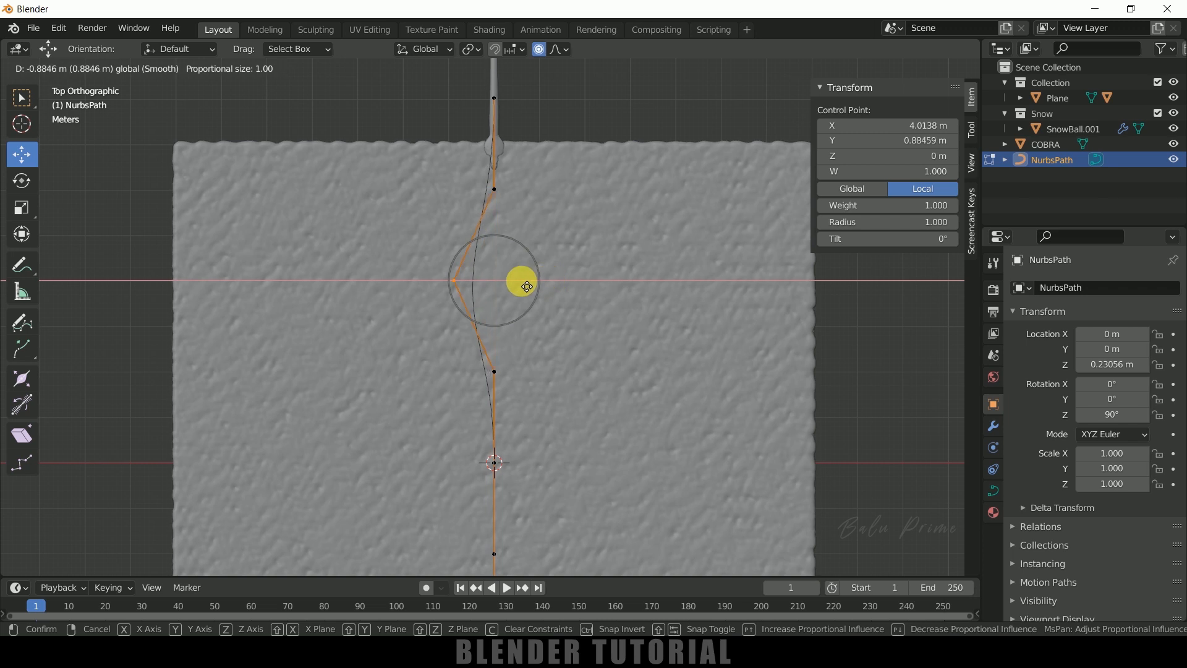
mouse_move(524, 286)
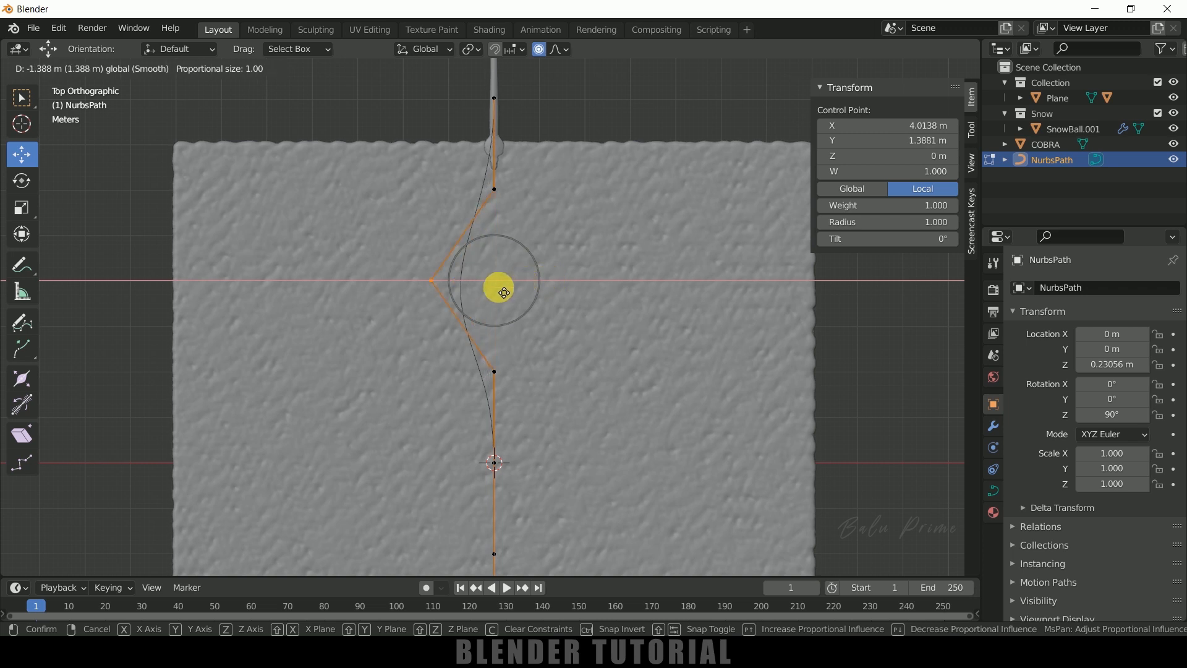
scroll(down, 3)
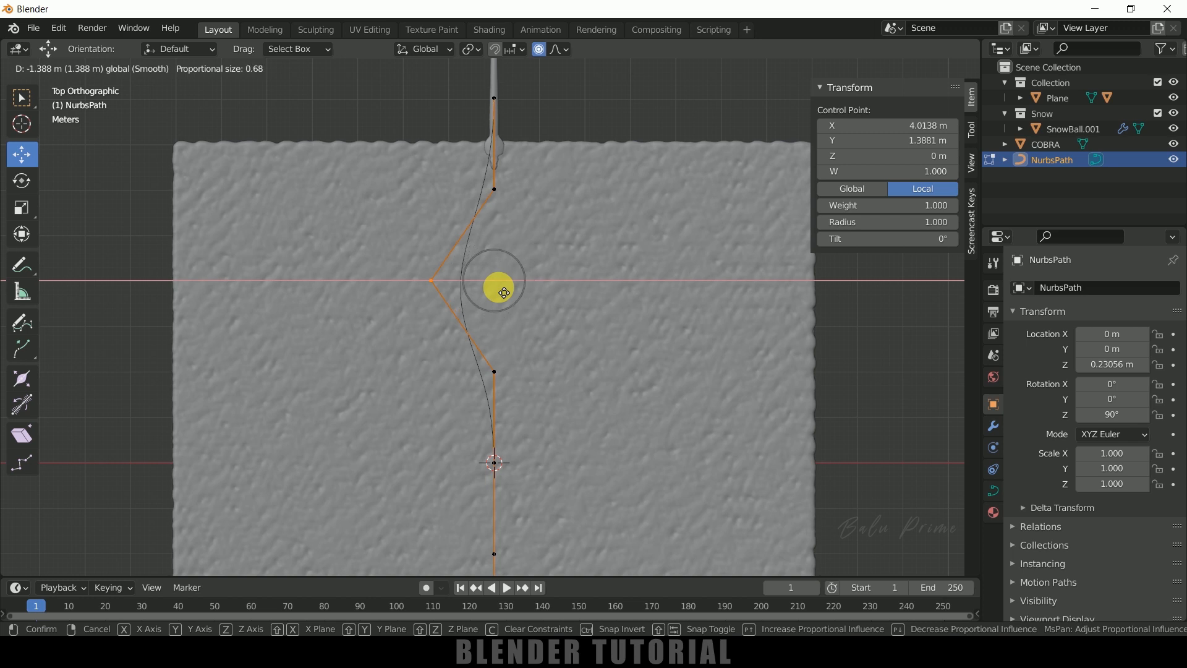
scroll(up, 3)
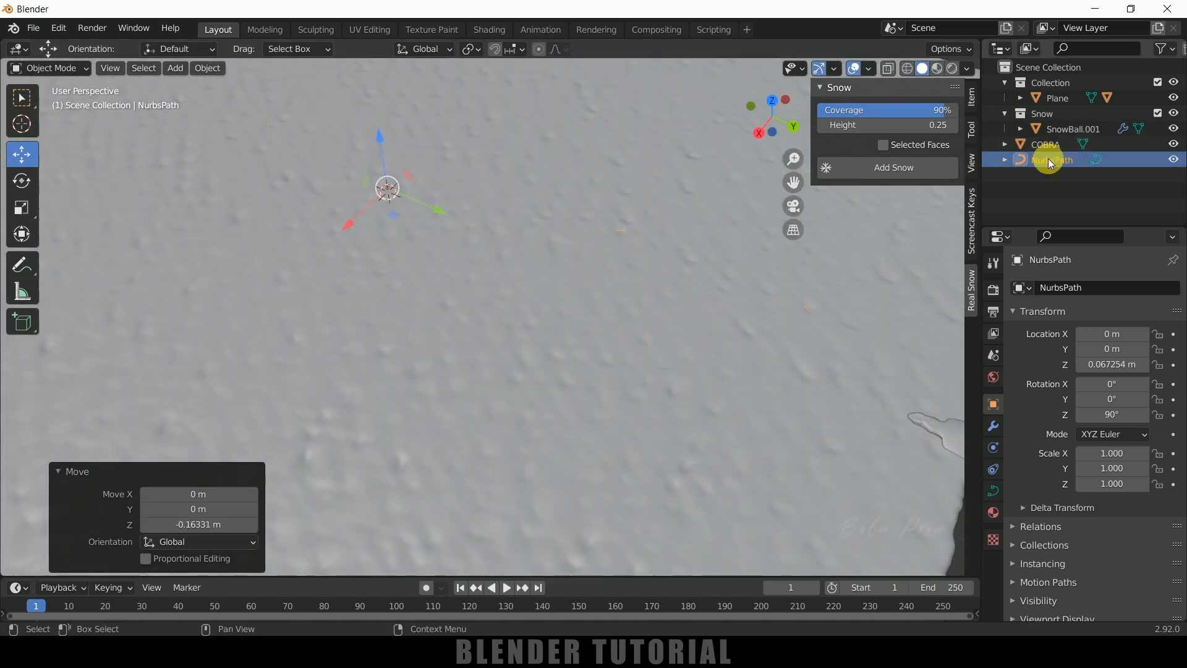
Lower NurbsPath about 0.16 m toward the snow and make the cobra the active object
click(1055, 98)
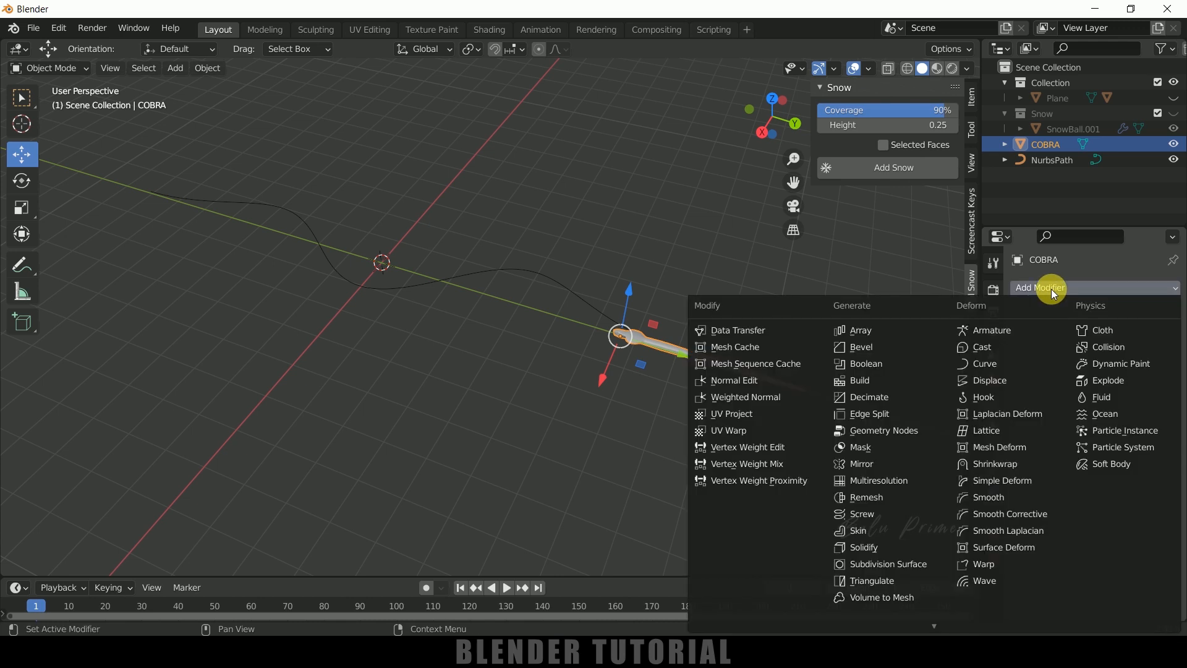
mouse_move(986, 363)
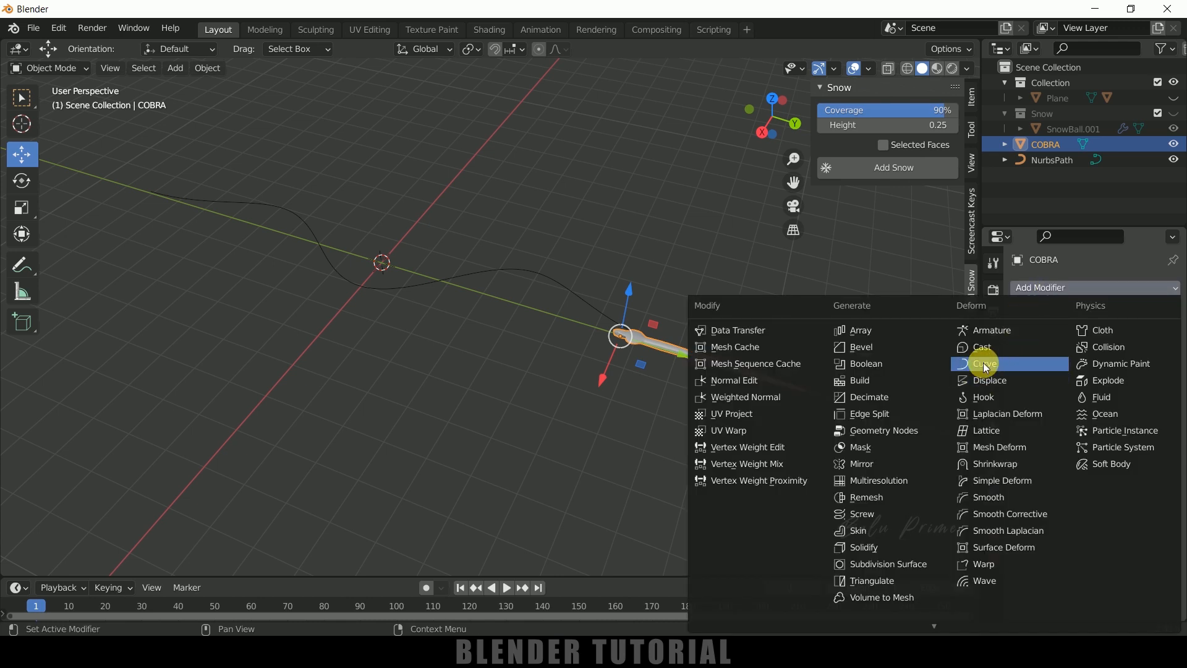
Give the cobra a Curve modifier with NurbsPath eyedropped as its Curve Object
click(988, 363)
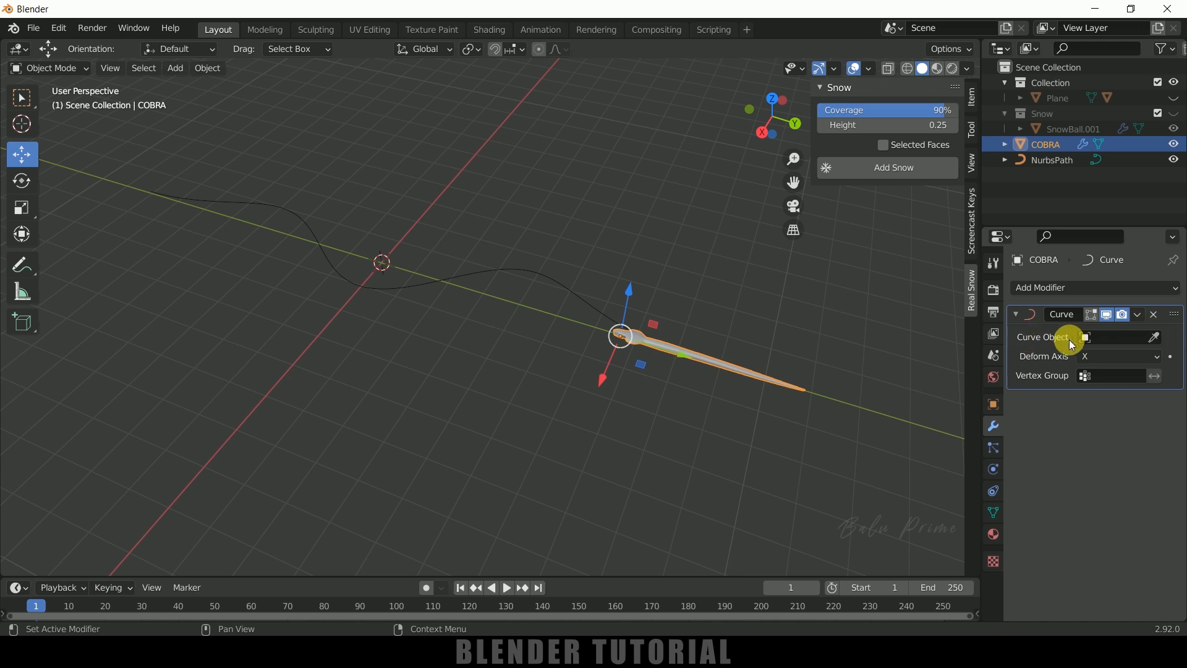
click(1152, 336)
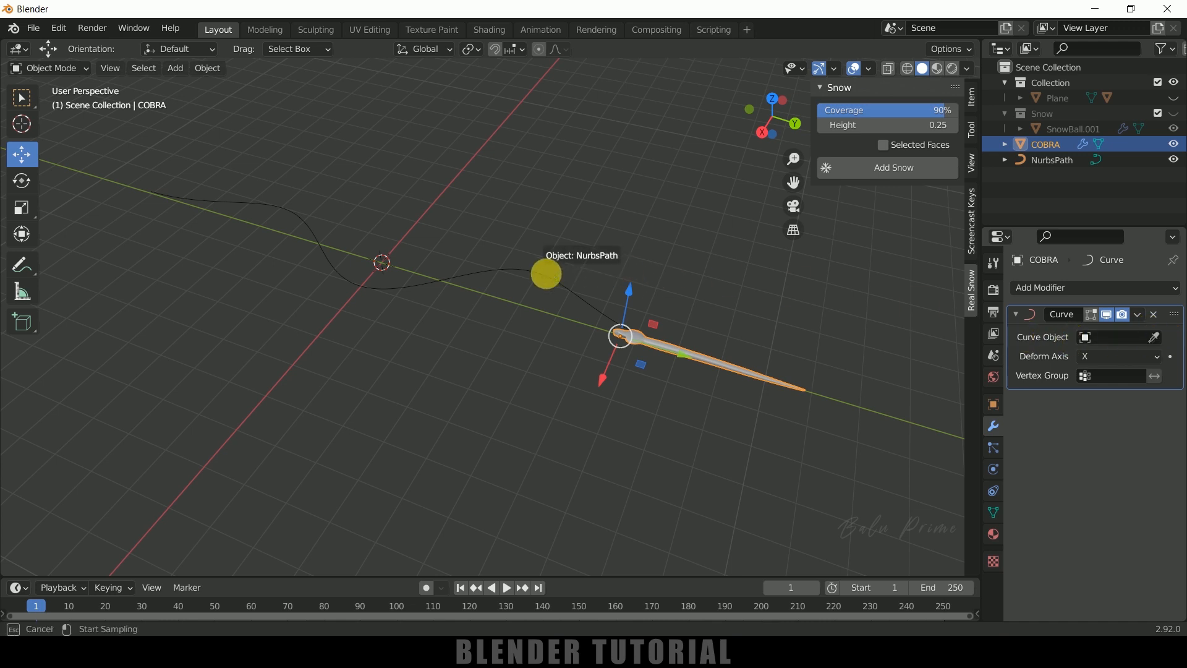
click(1114, 336)
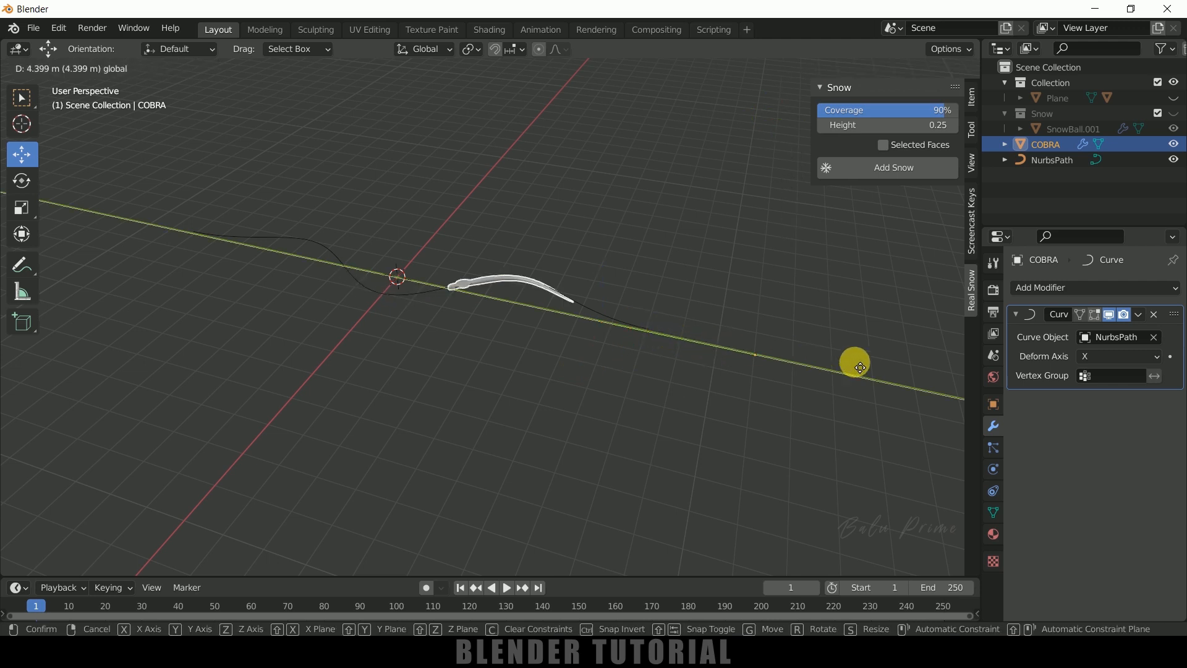
mouse_move(606, 346)
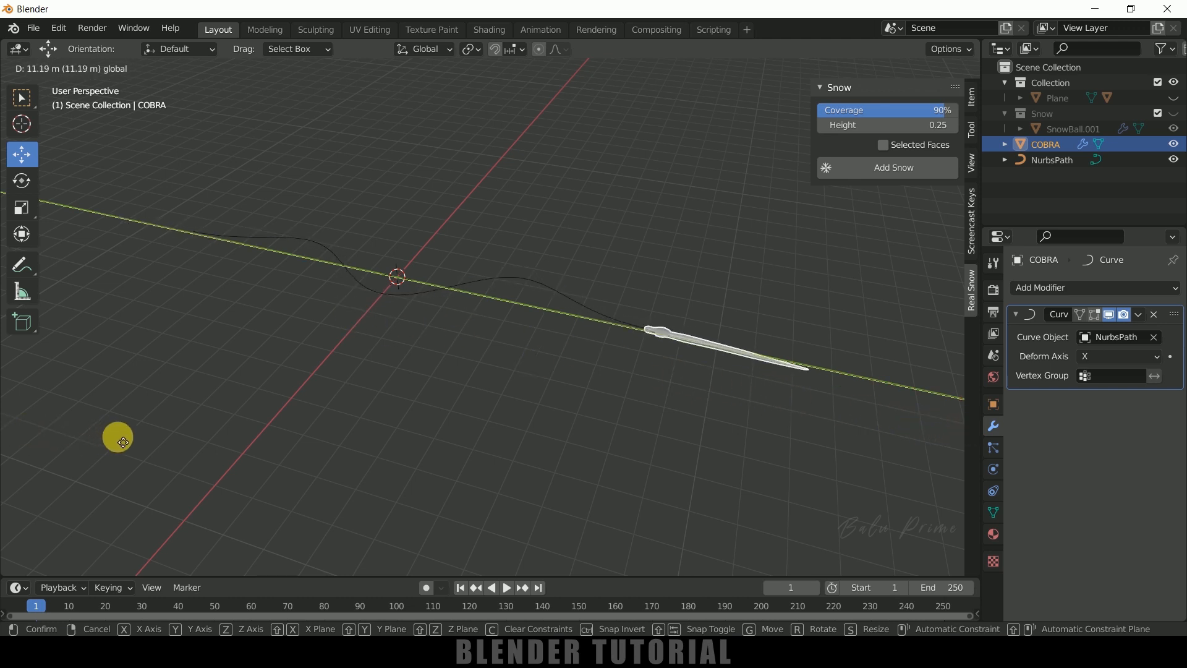
Keyframe the cobra's location at frame 1, move it along Y and keyframe again at frame 210
click(507, 375)
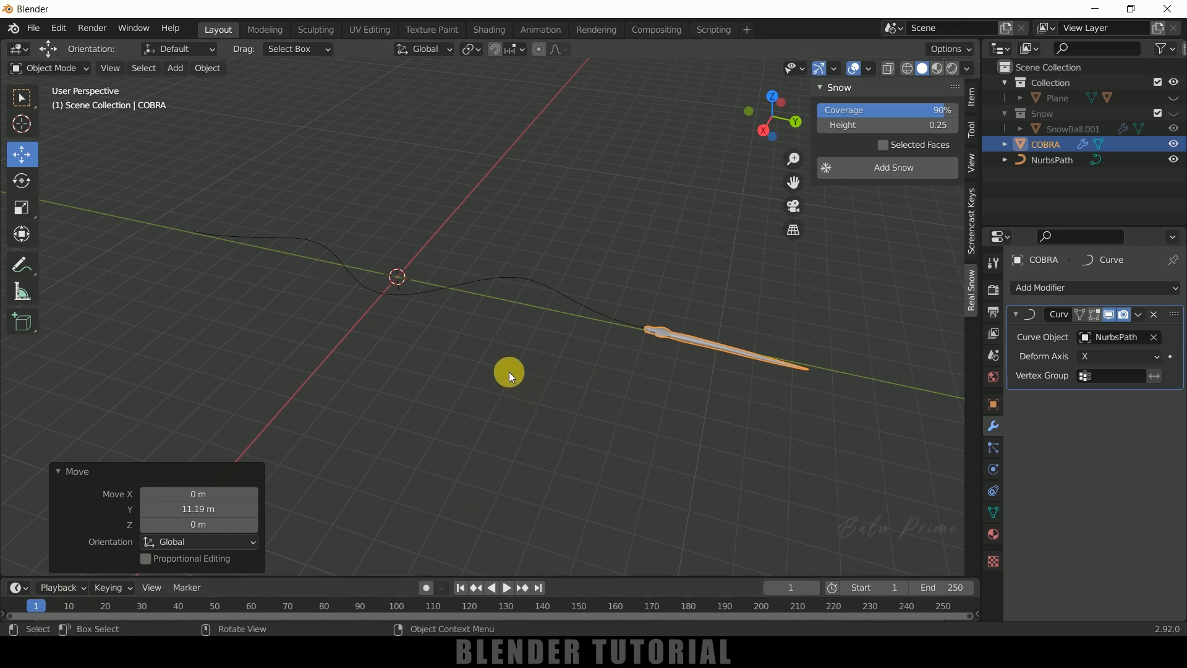
key(i)
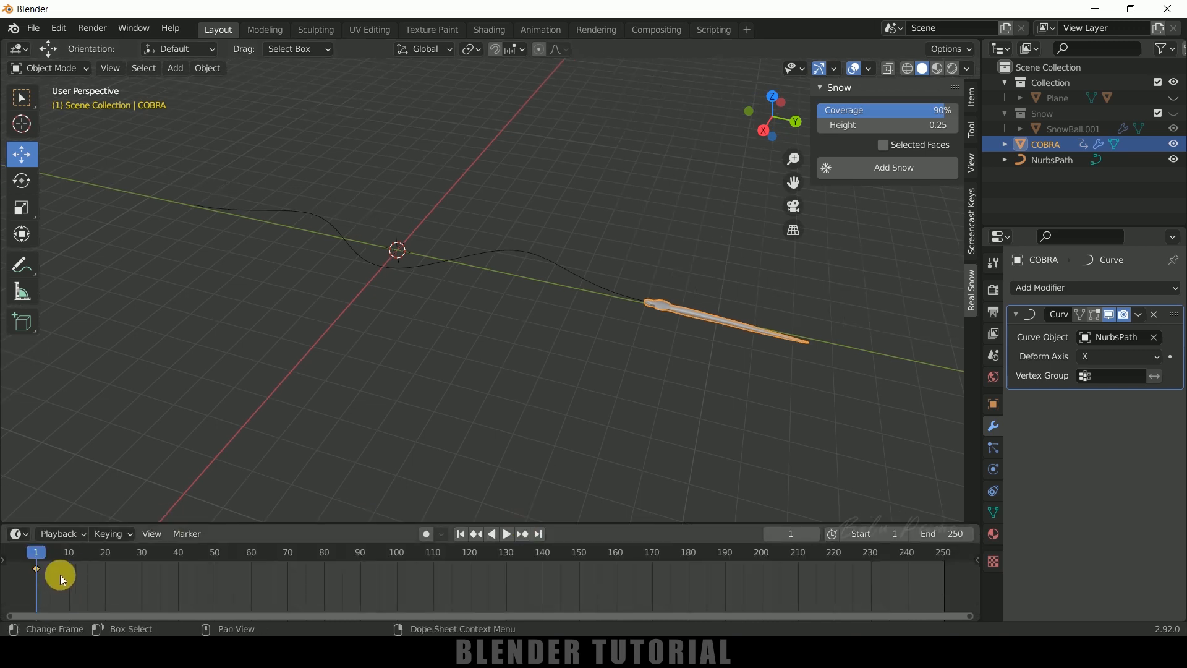
click(504, 534)
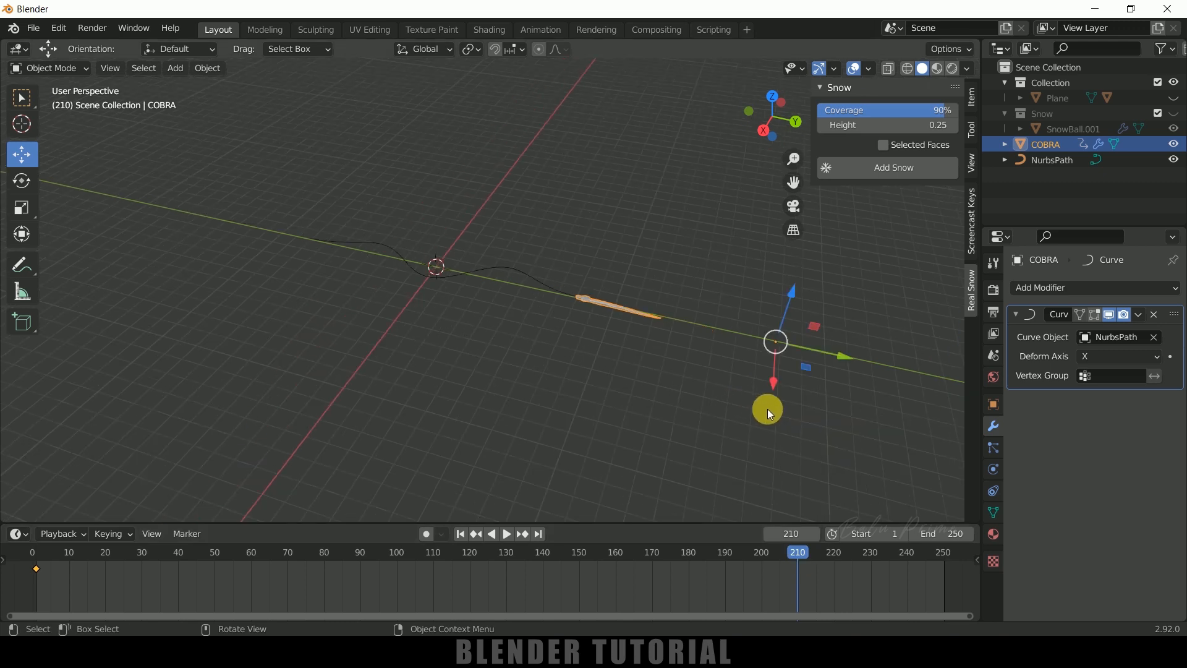
key(g)
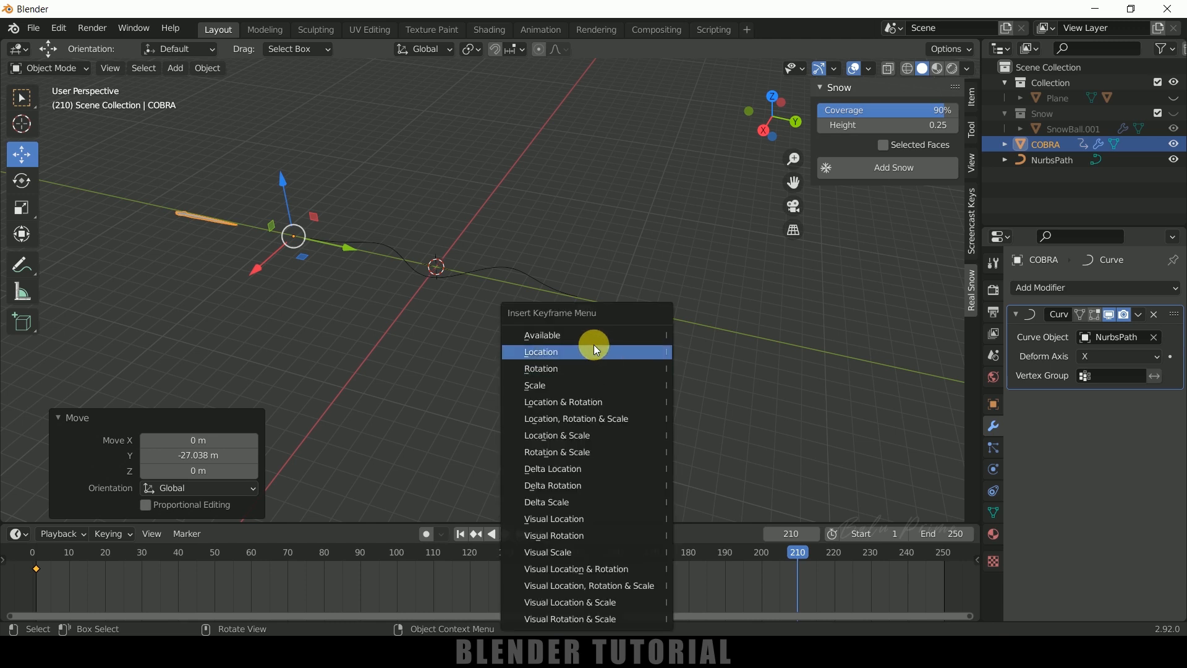
click(541, 352)
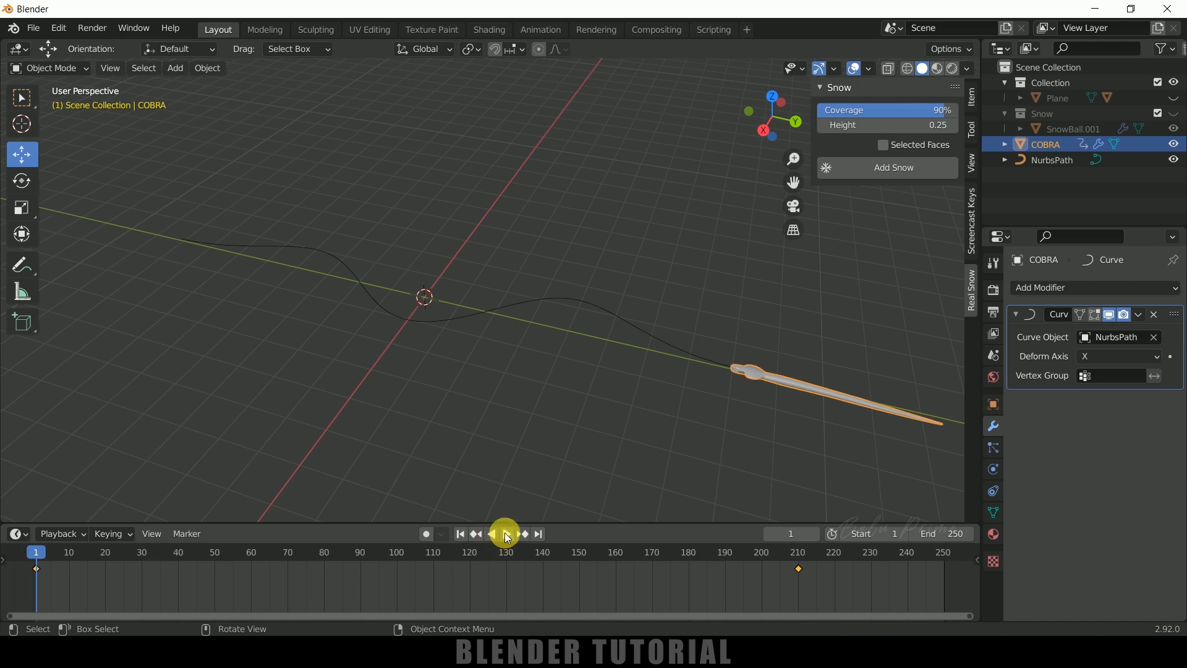
Play the path animation, then give the cobra's location keys linear interpolation for constant speed
click(502, 533)
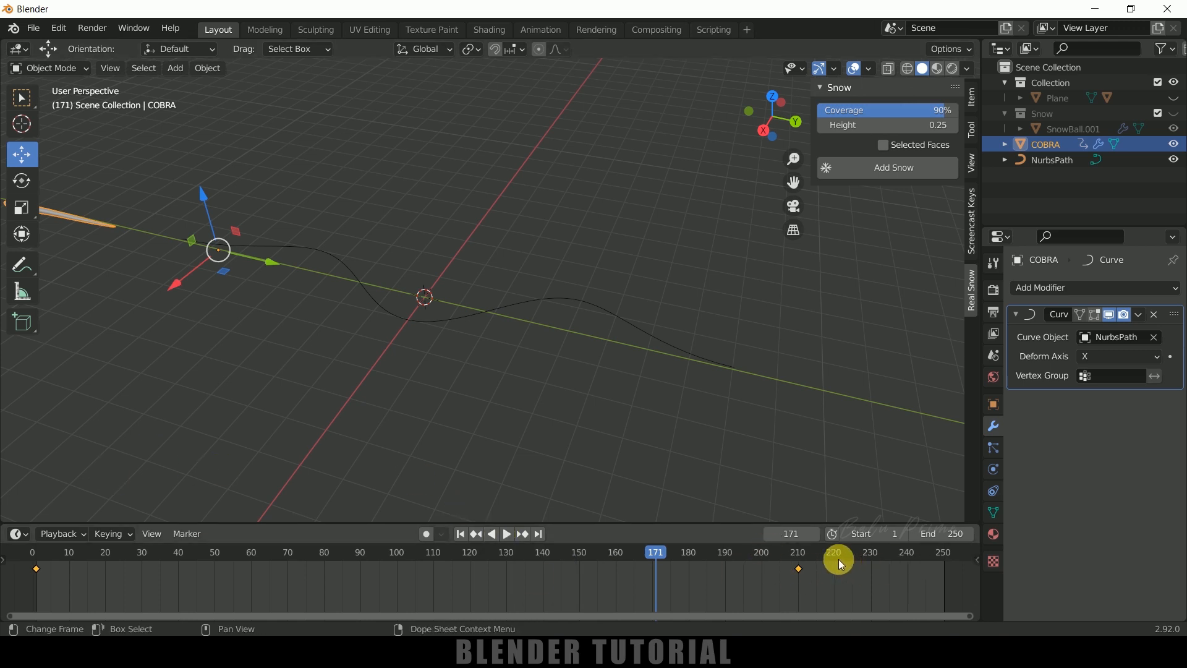
mouse_move(772, 566)
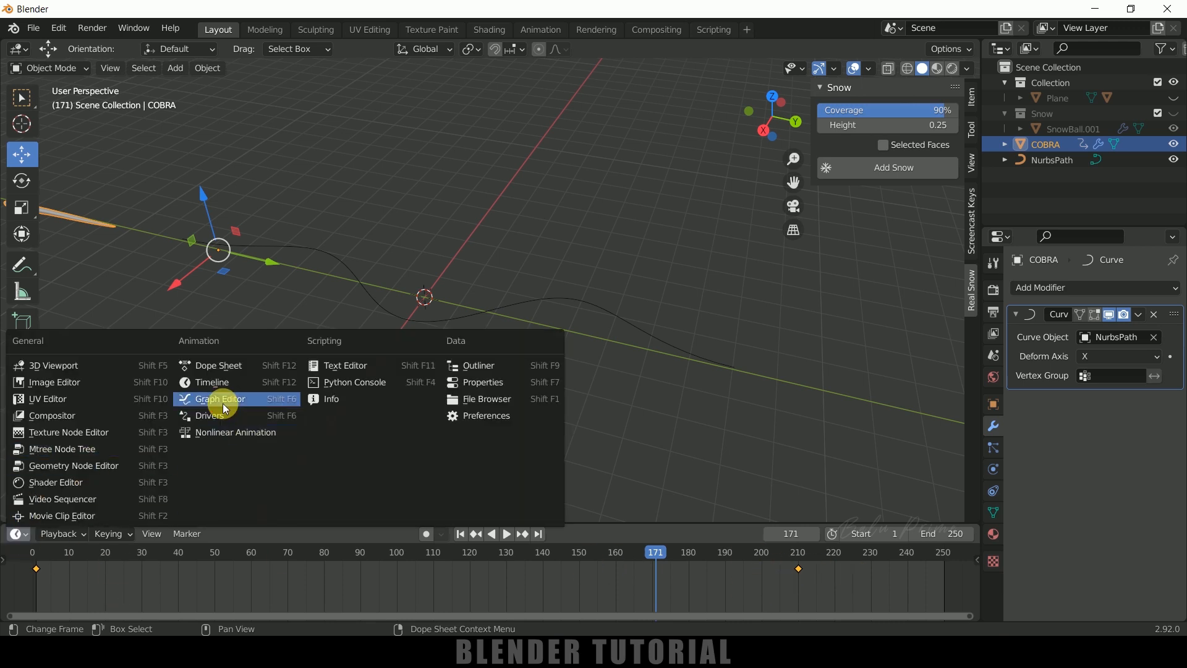
click(220, 398)
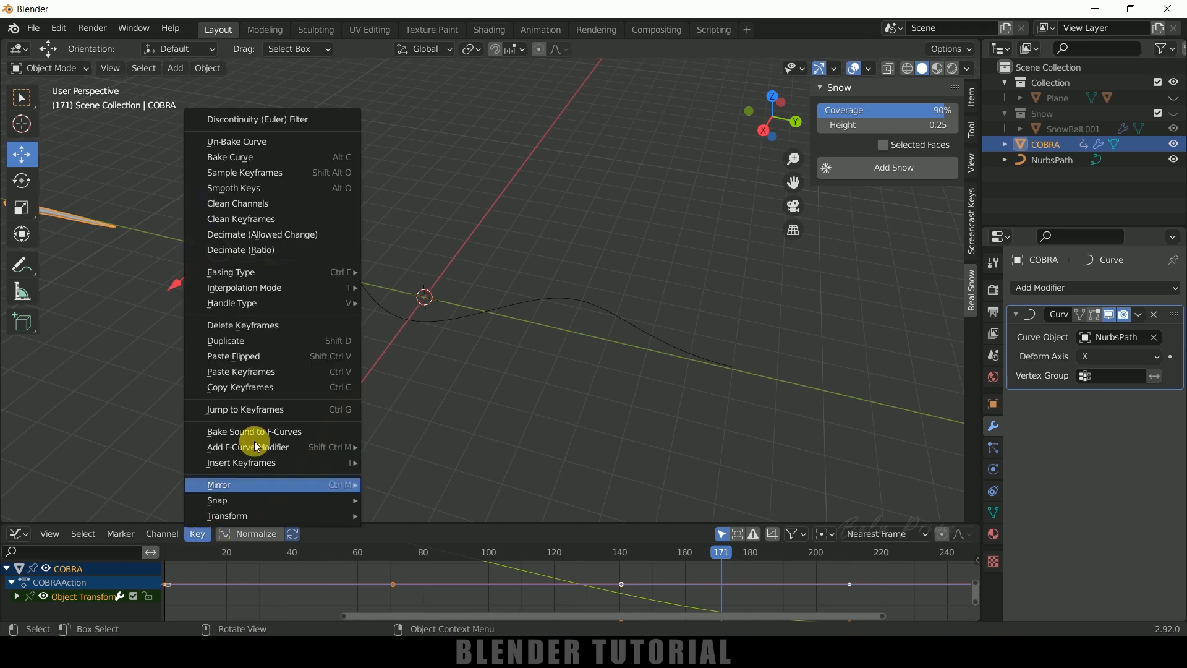
mouse_move(243, 287)
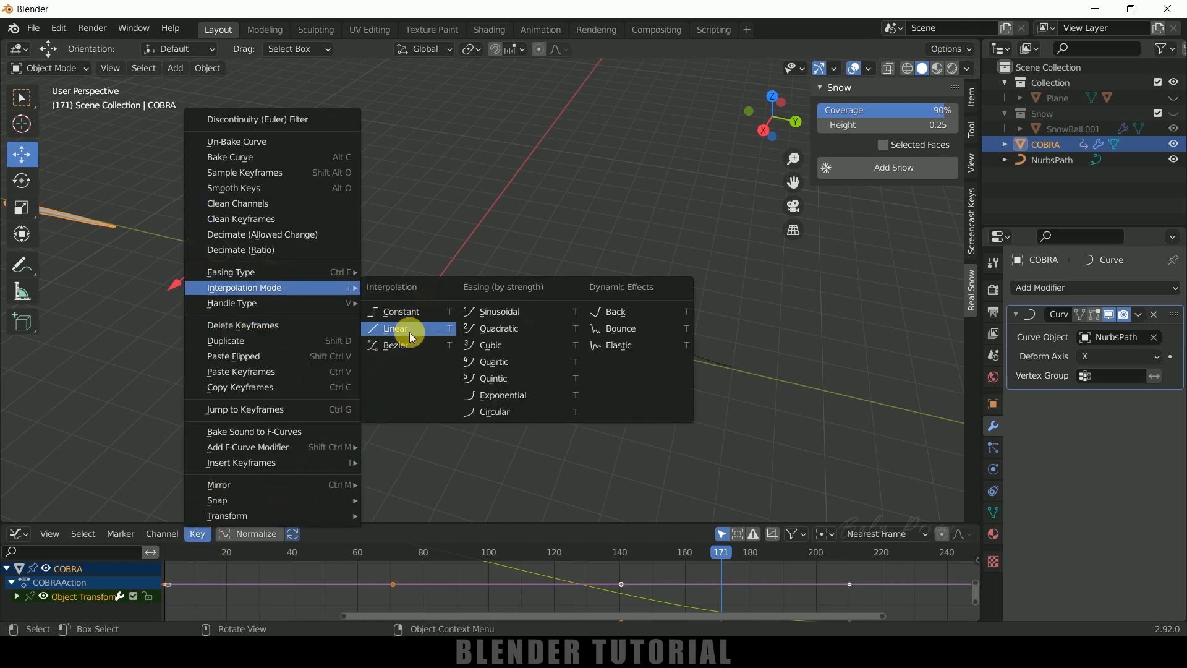
click(395, 327)
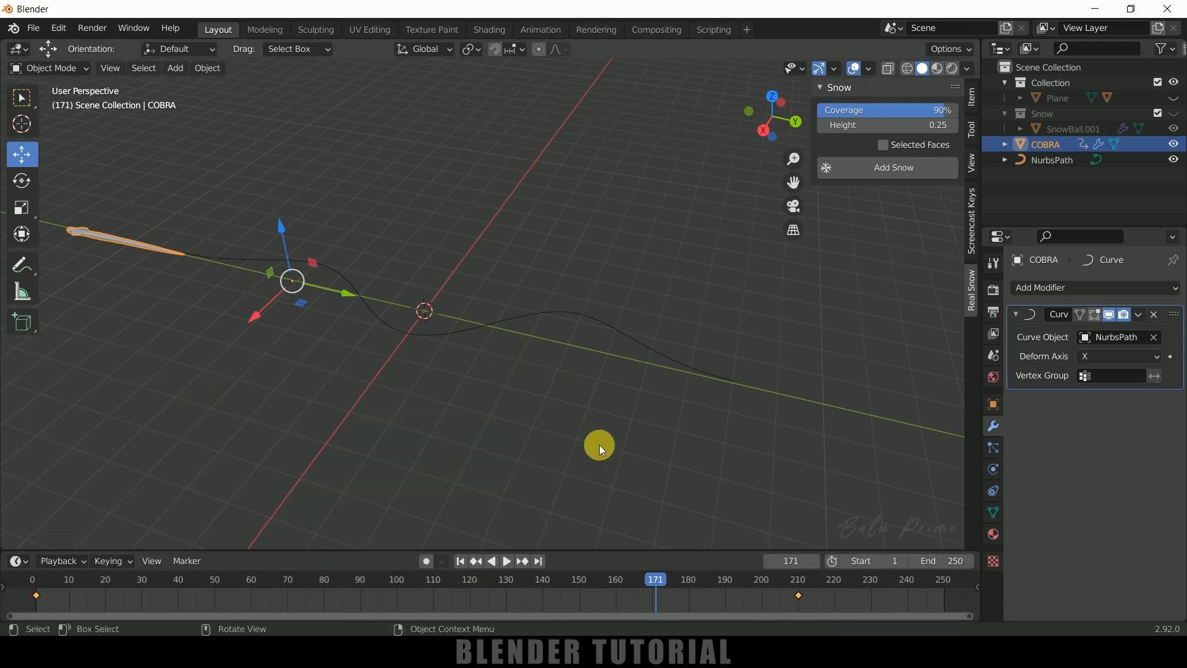
Unhide the Snow collection and play back the cobra slithering over it, then stop playback
click(1174, 97)
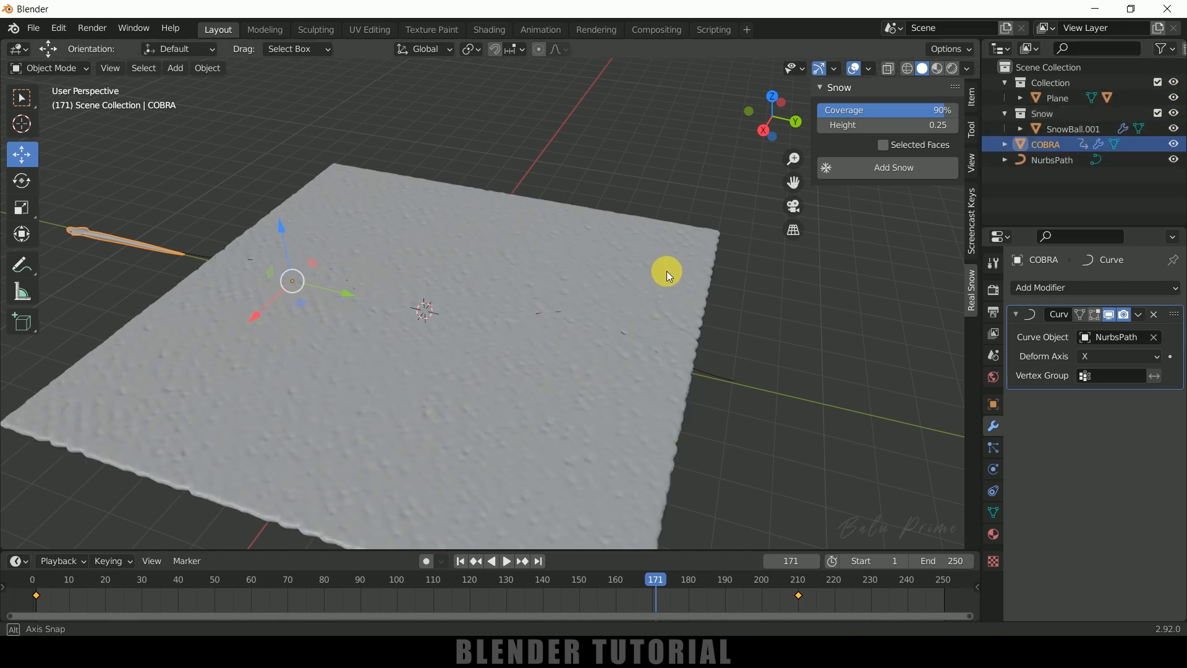
click(505, 561)
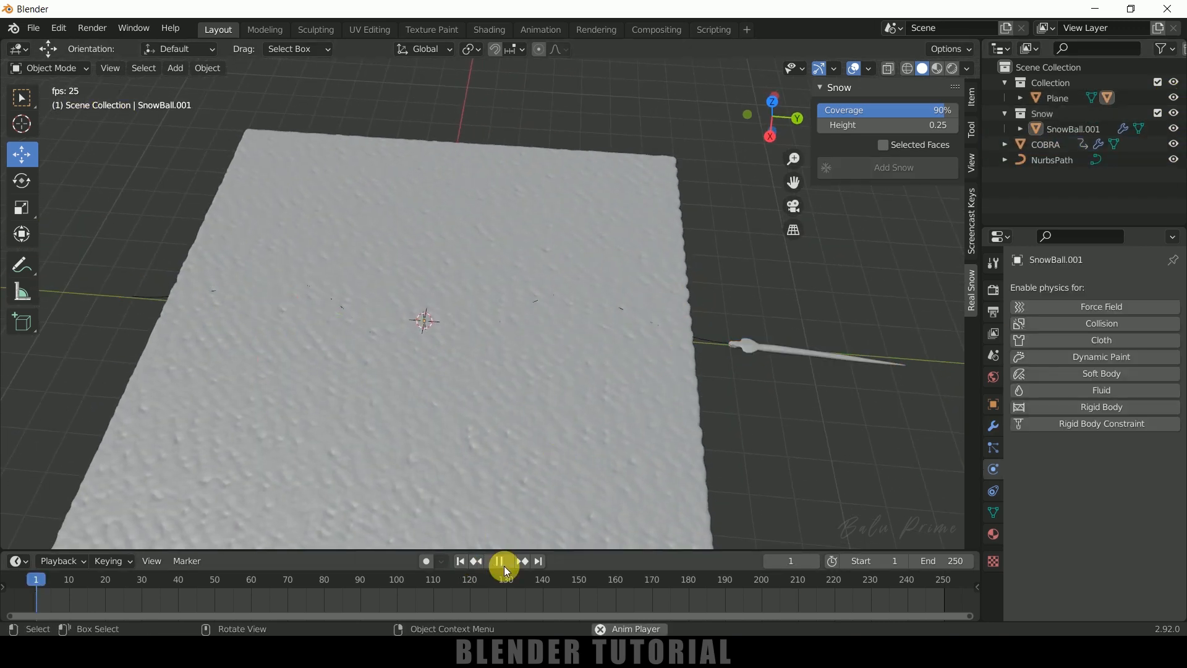
click(501, 560)
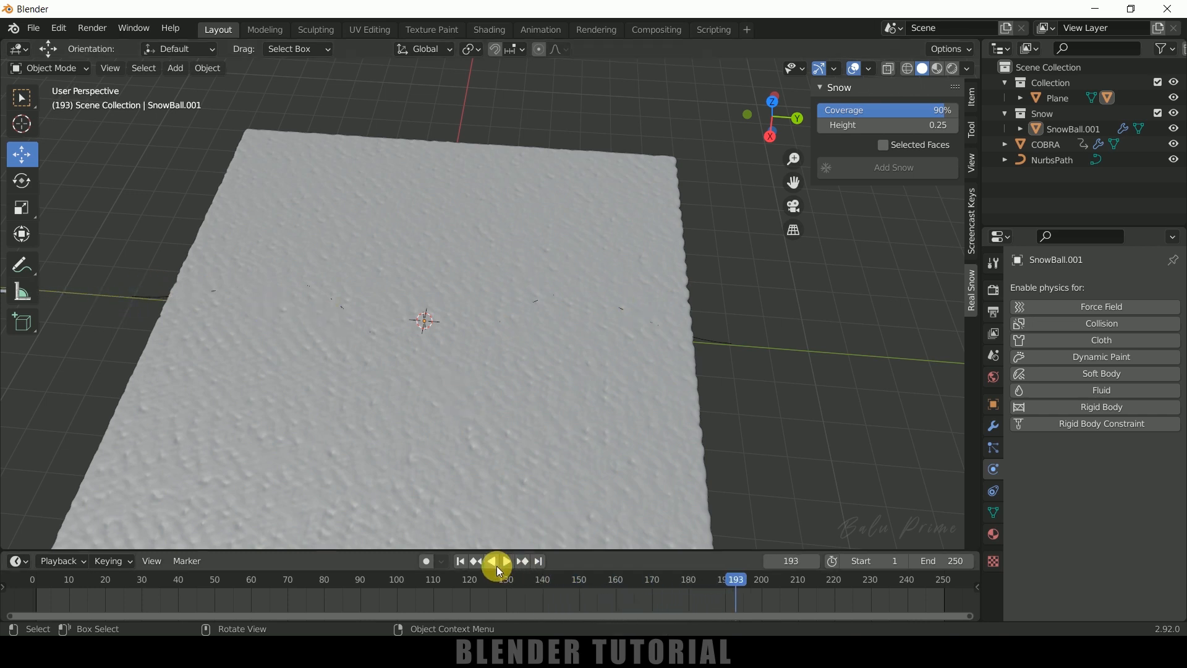
click(460, 561)
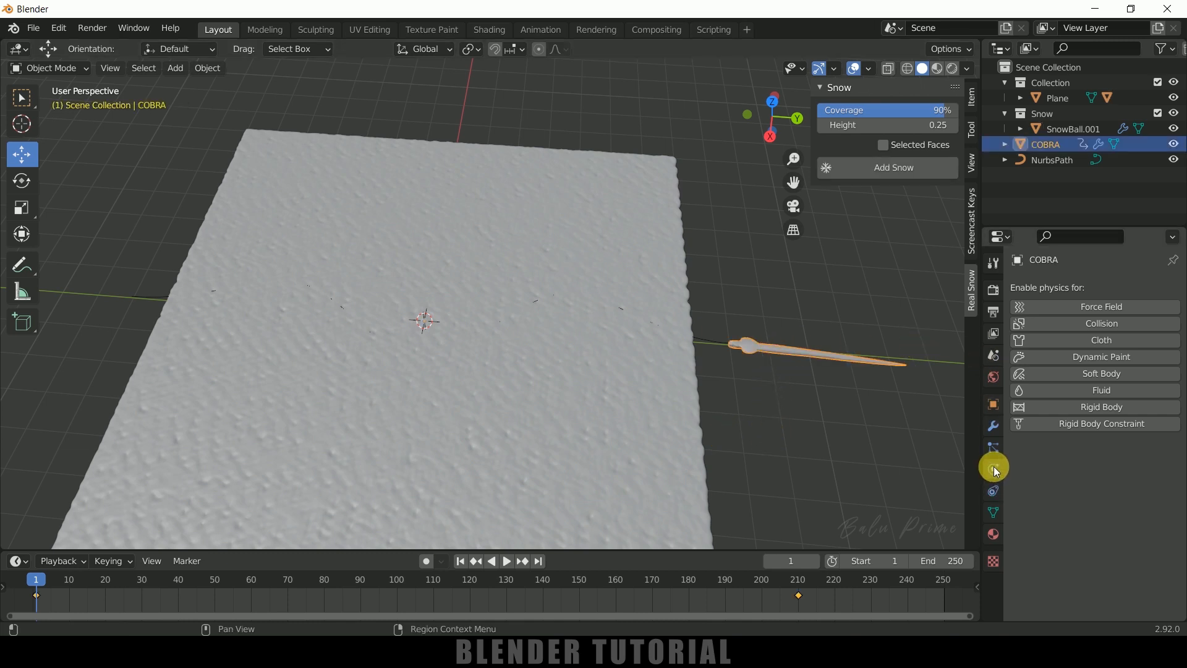
Enable Dynamic Paint on COBRA as type Brush, then select the SnowBall snow plane
click(1100, 356)
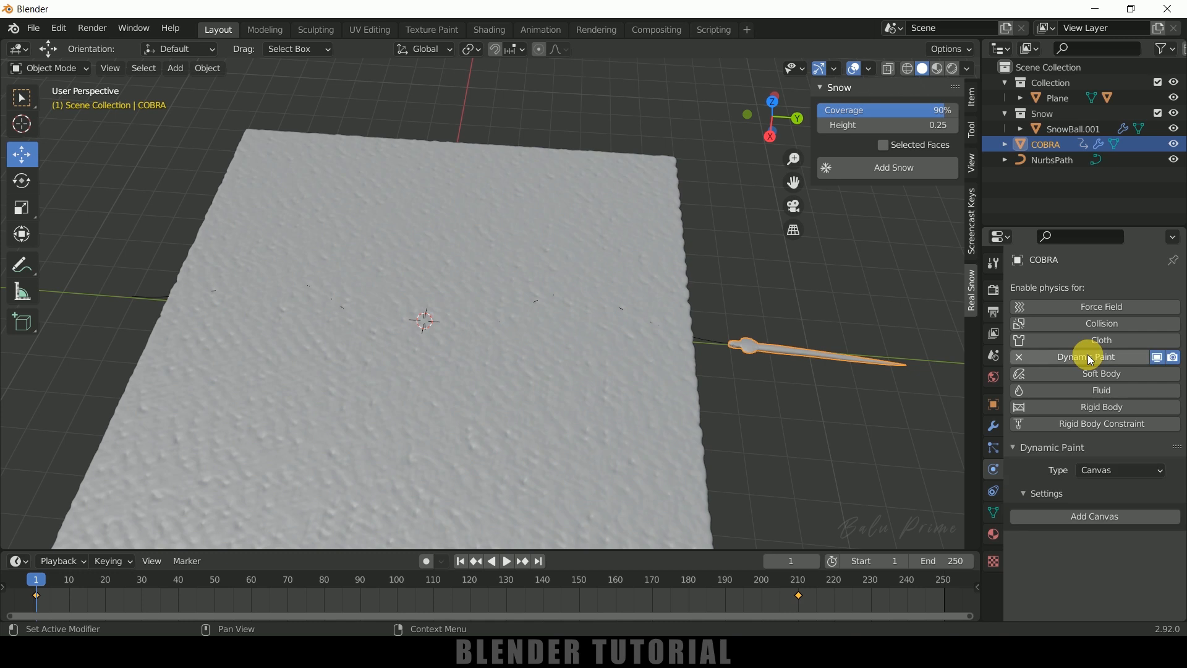
click(1118, 470)
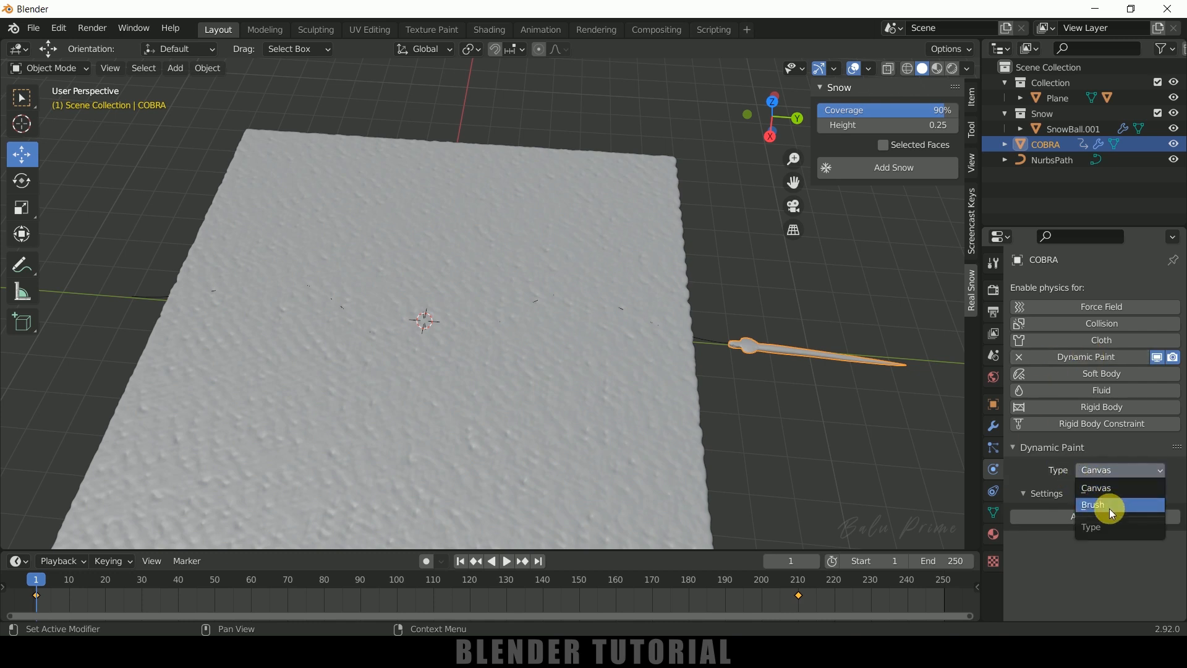
click(1092, 504)
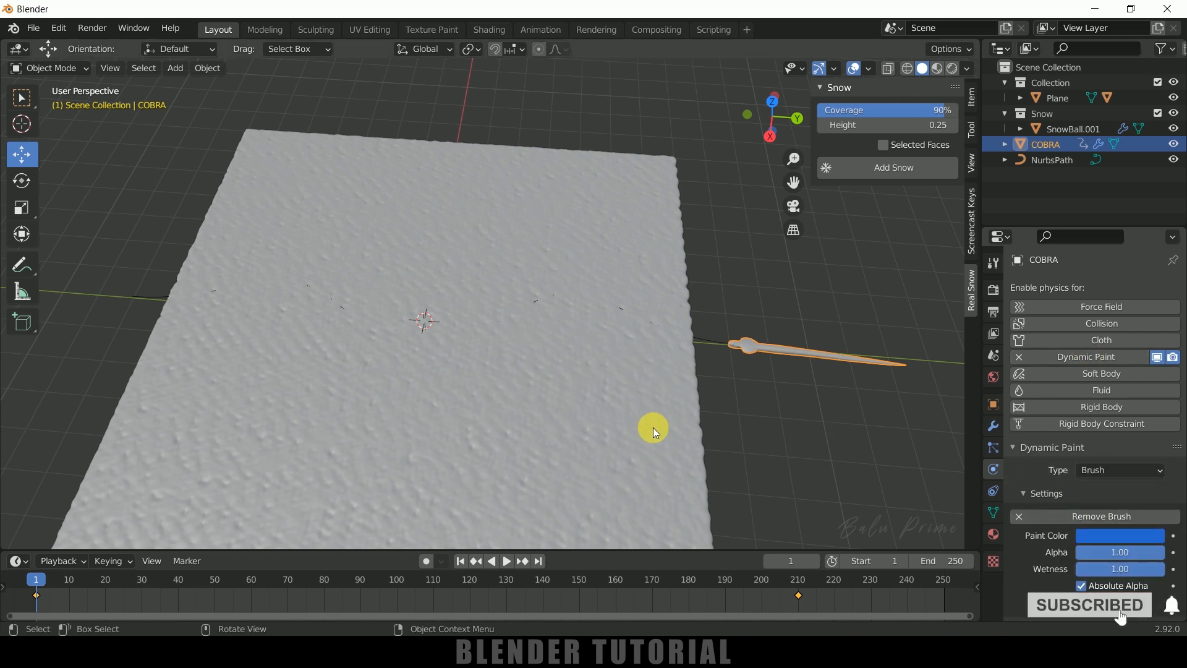
click(1068, 128)
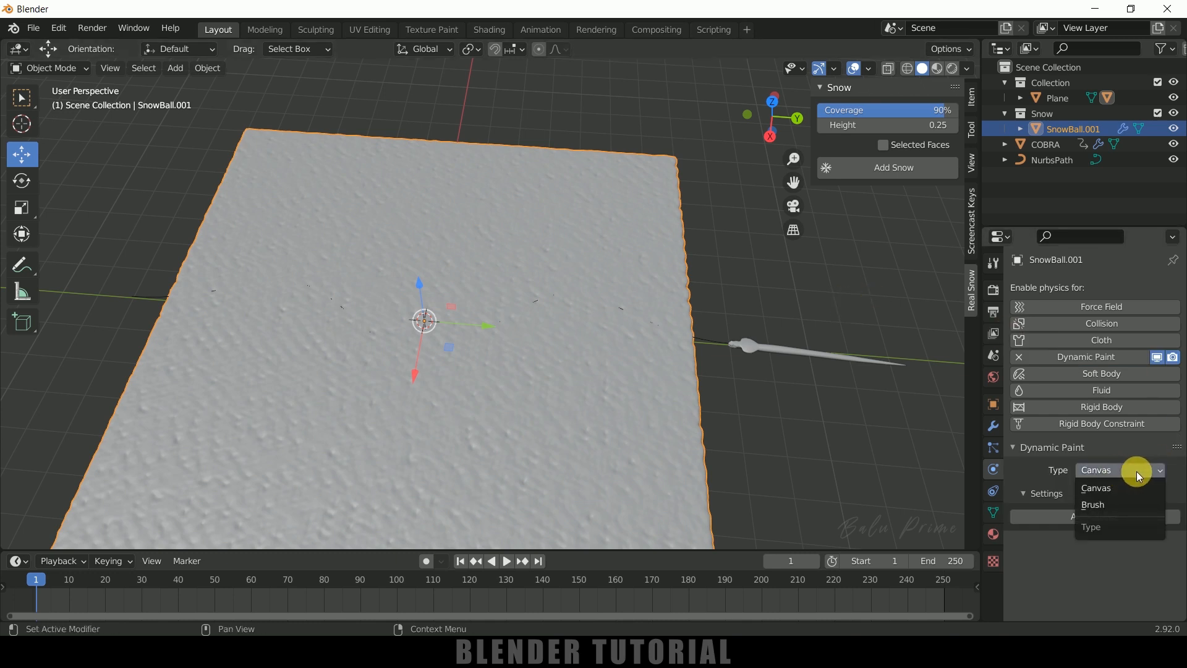
Add a Dynamic Paint canvas to SnowBall with anti-aliasing off and Surface Type Displace
click(1095, 488)
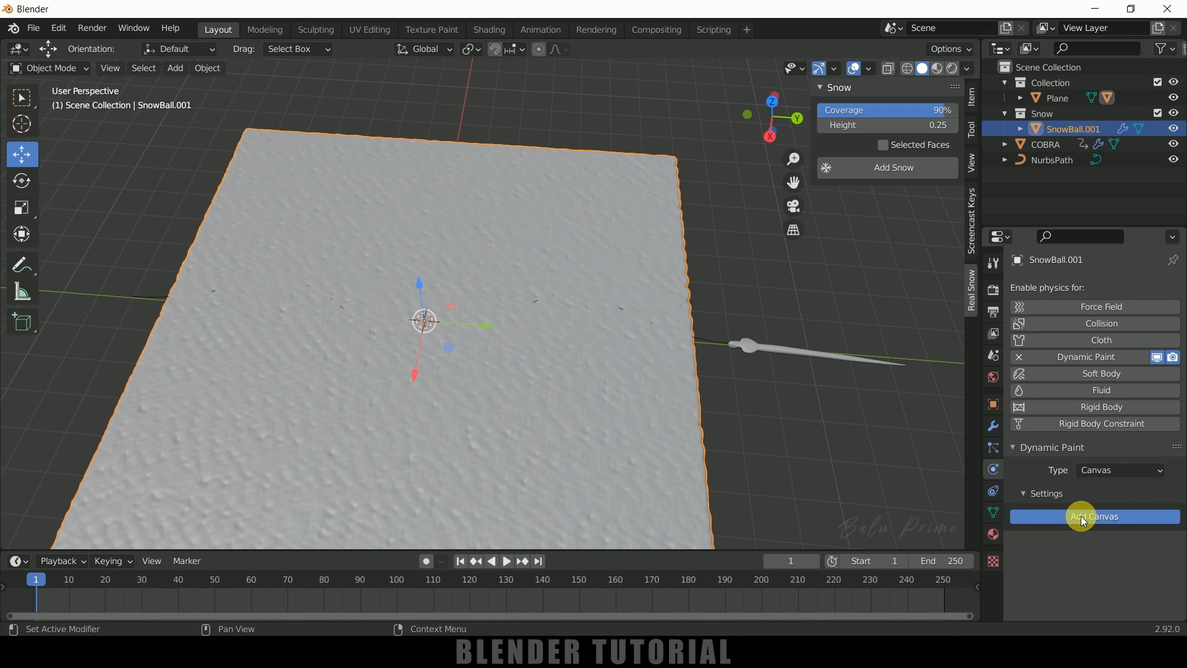
click(1093, 516)
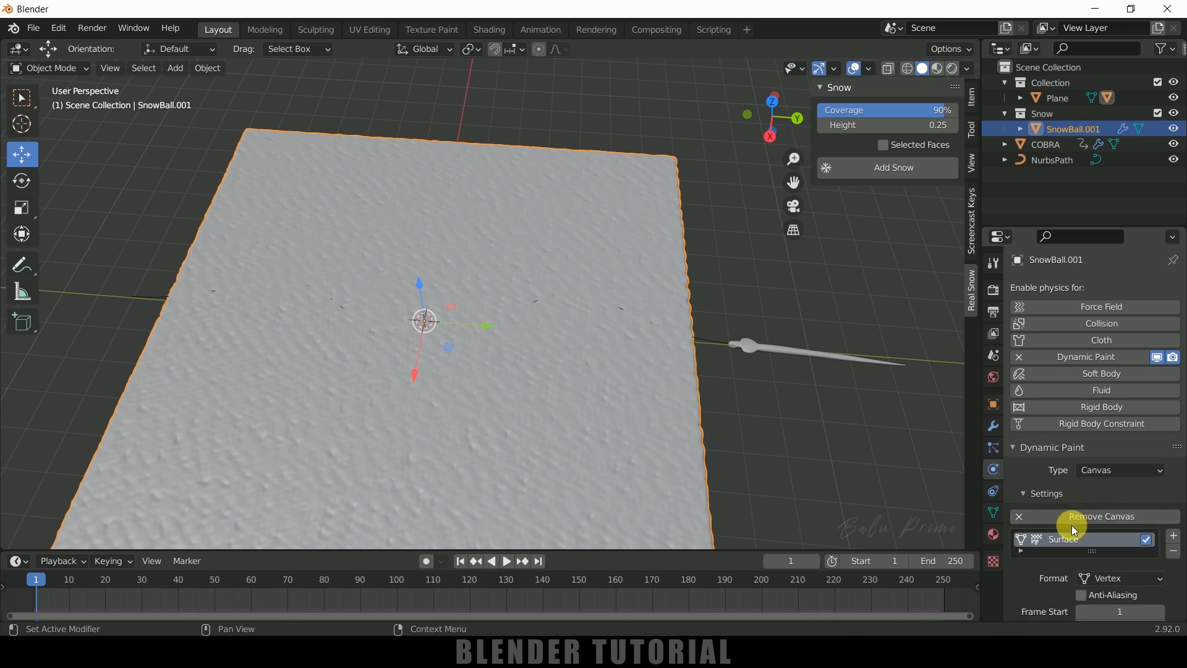
scroll(down, 3)
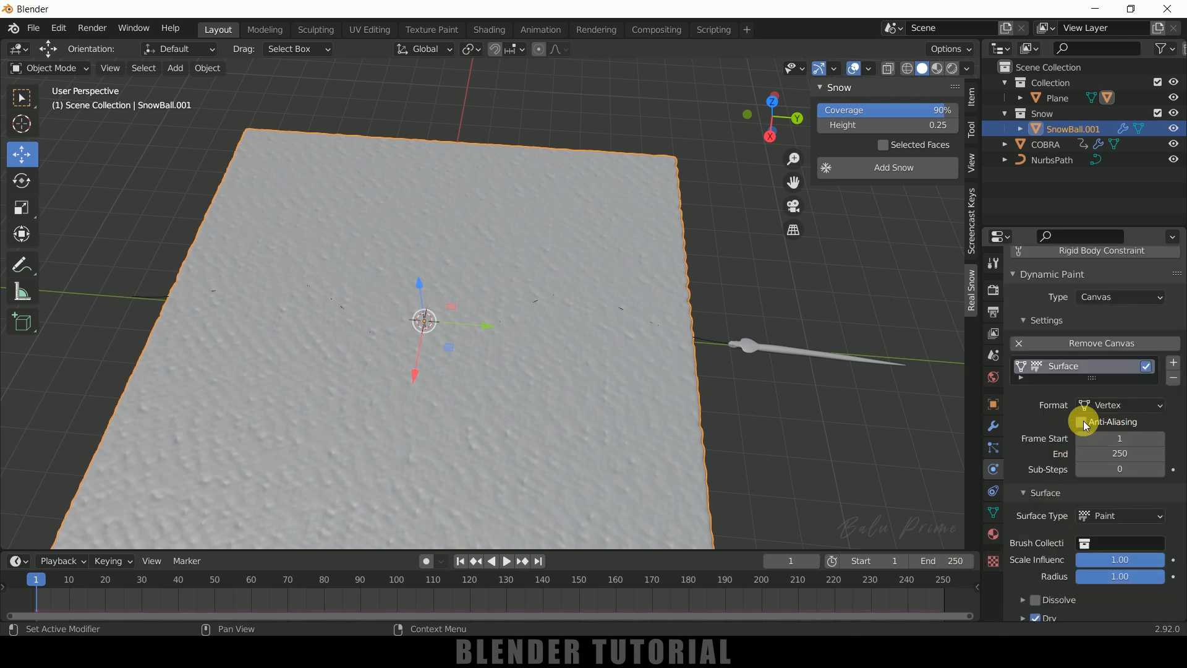
click(1081, 422)
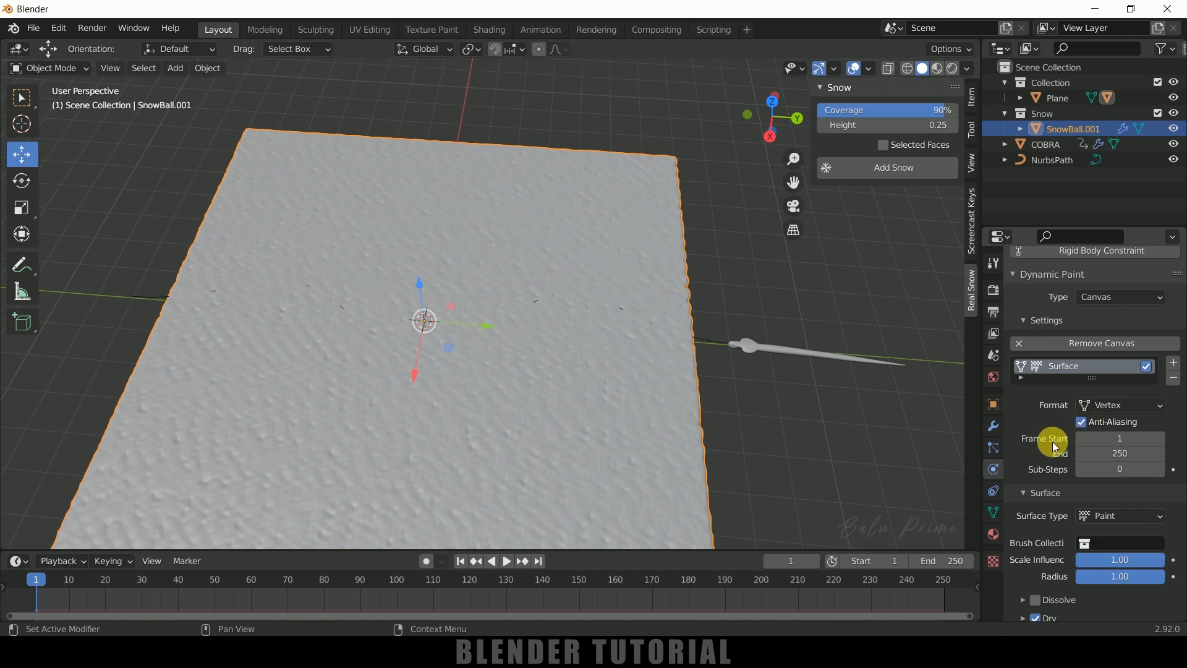
scroll(down, 3)
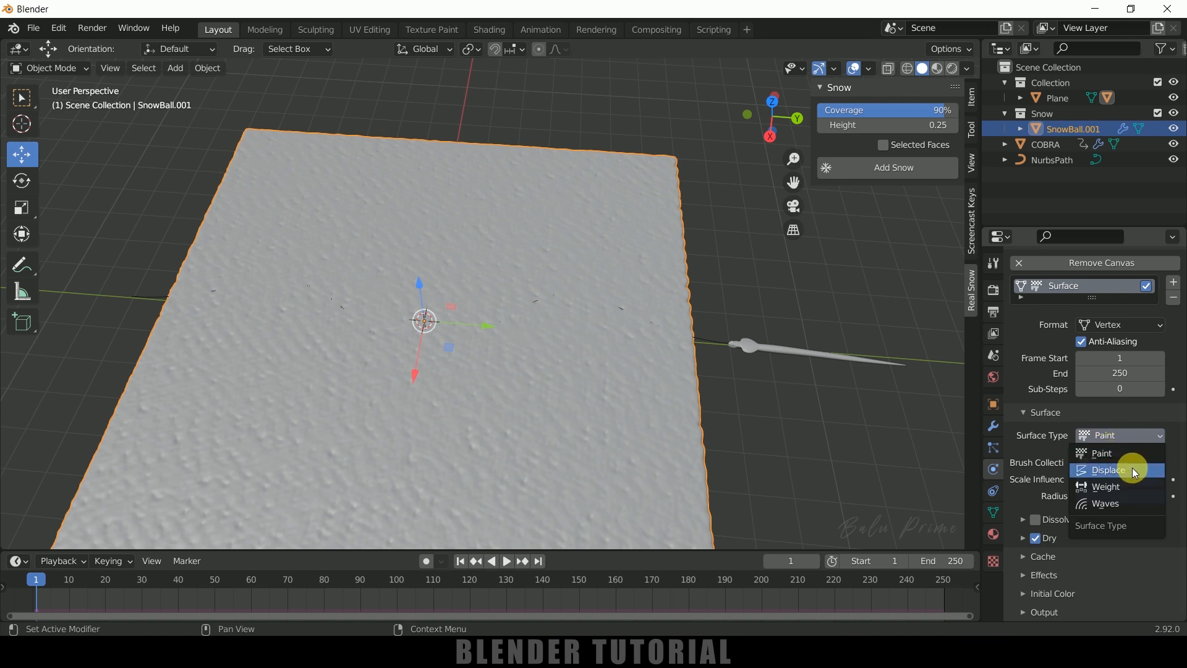
mouse_move(1051, 479)
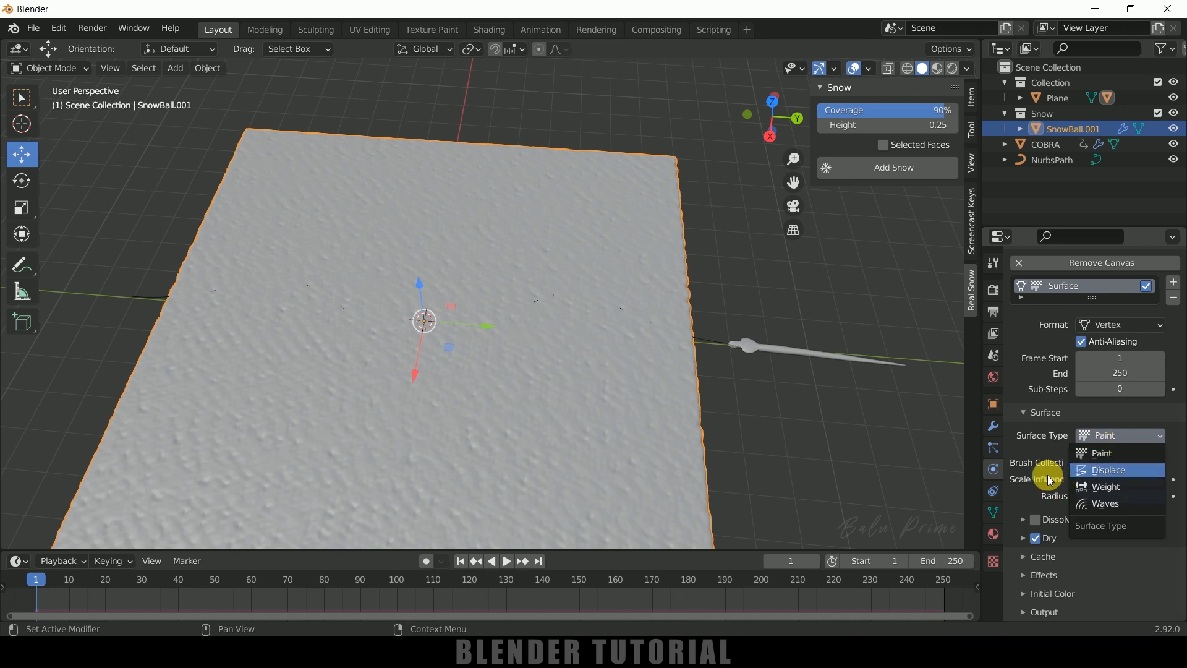
click(1108, 470)
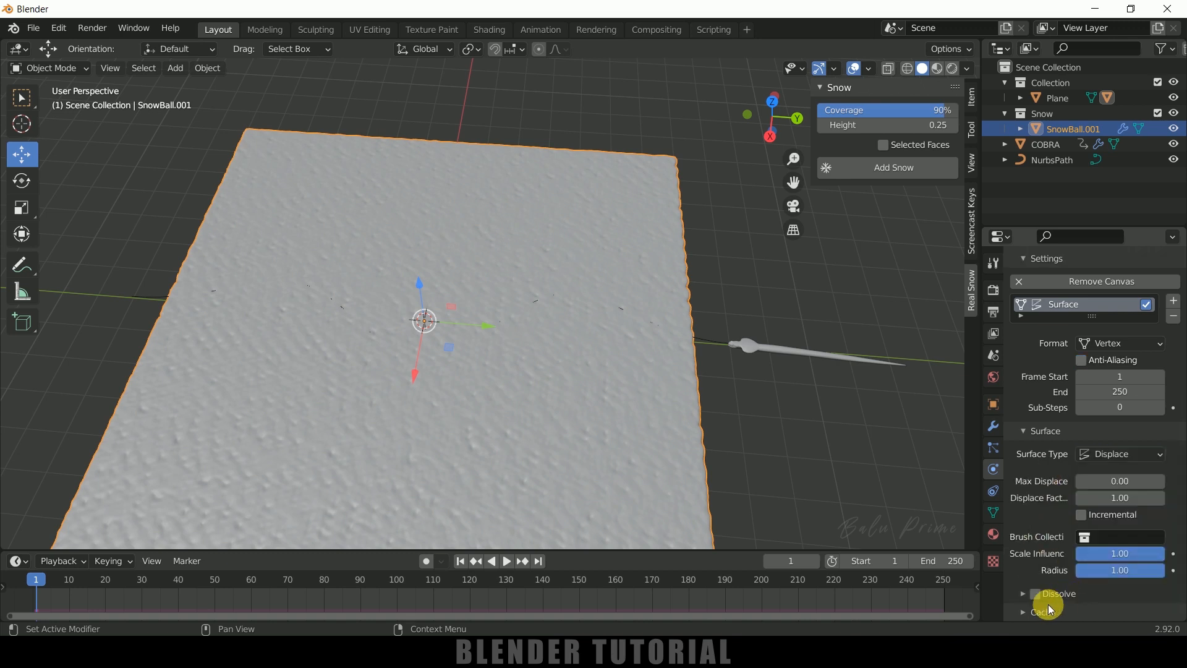
Save the .blend file (Ctrl+S) so the canvas cache Bake buttons become available
scroll(down, 3)
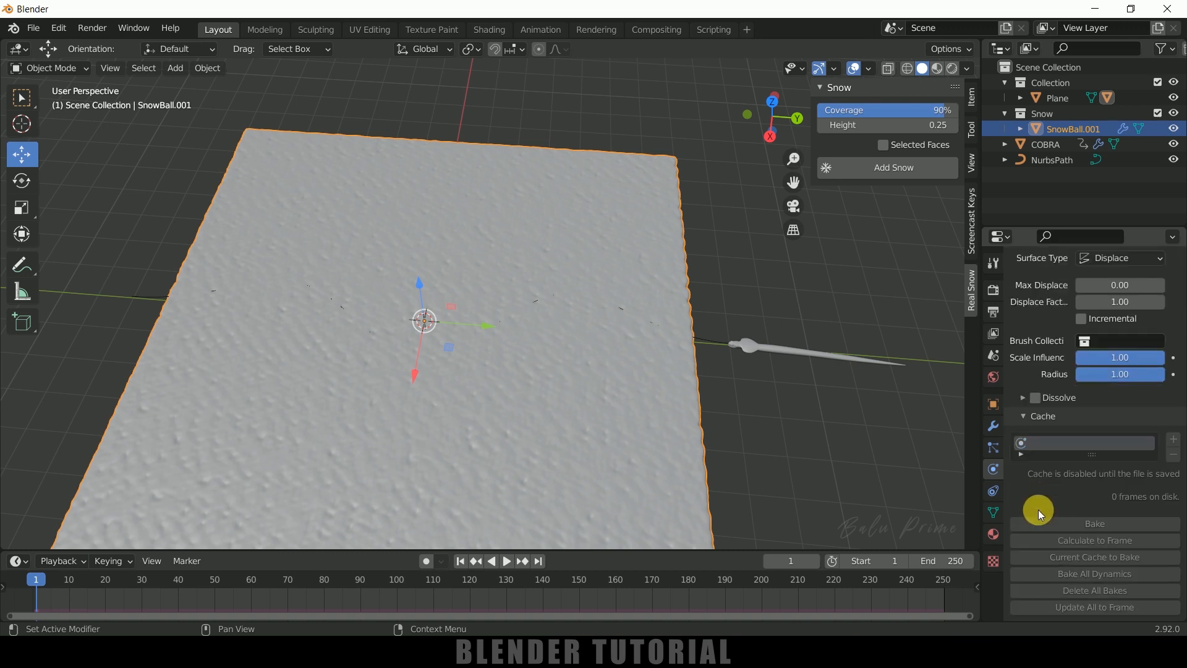
mouse_move(1106, 549)
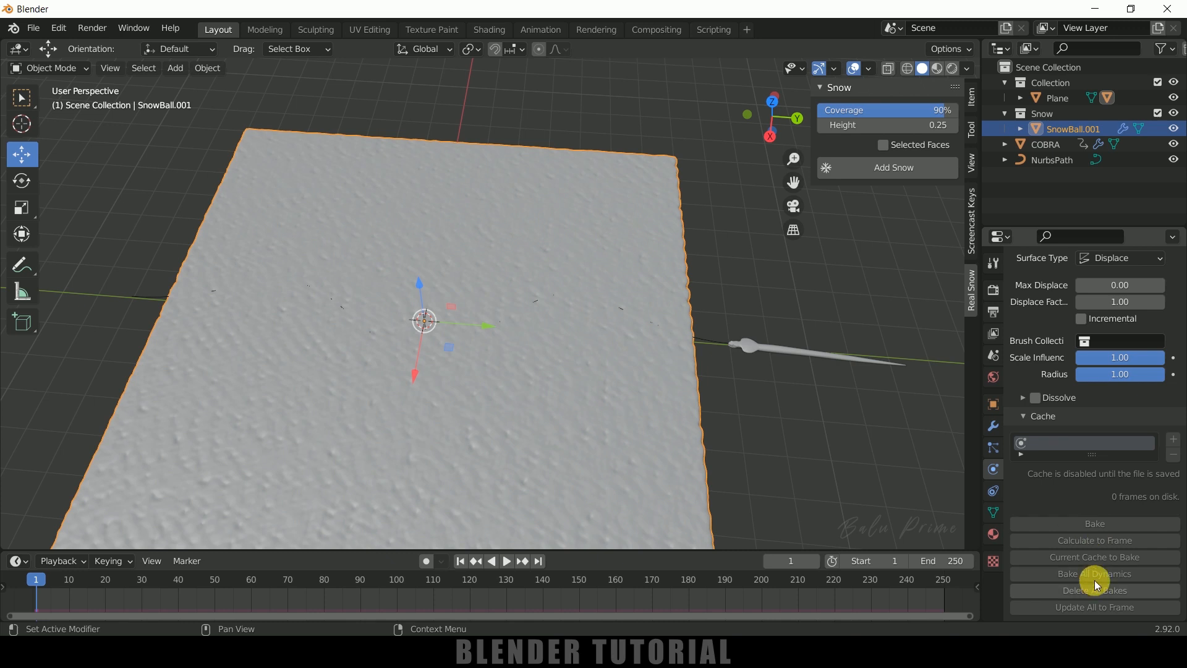
mouse_move(1098, 540)
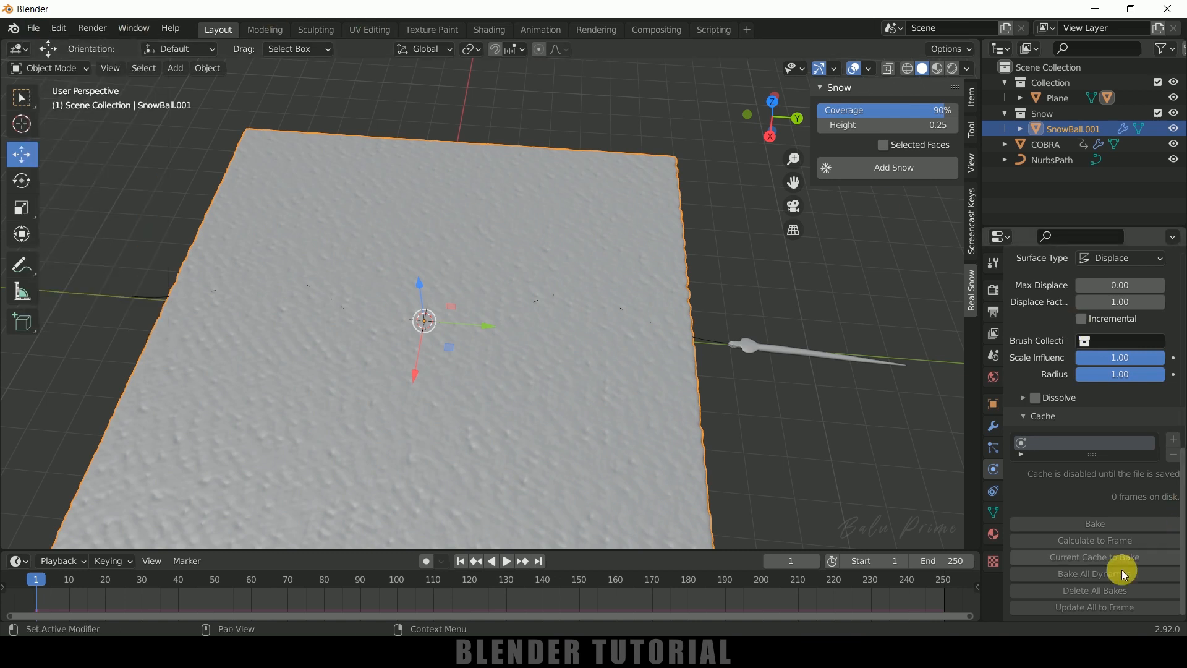
mouse_move(1024, 440)
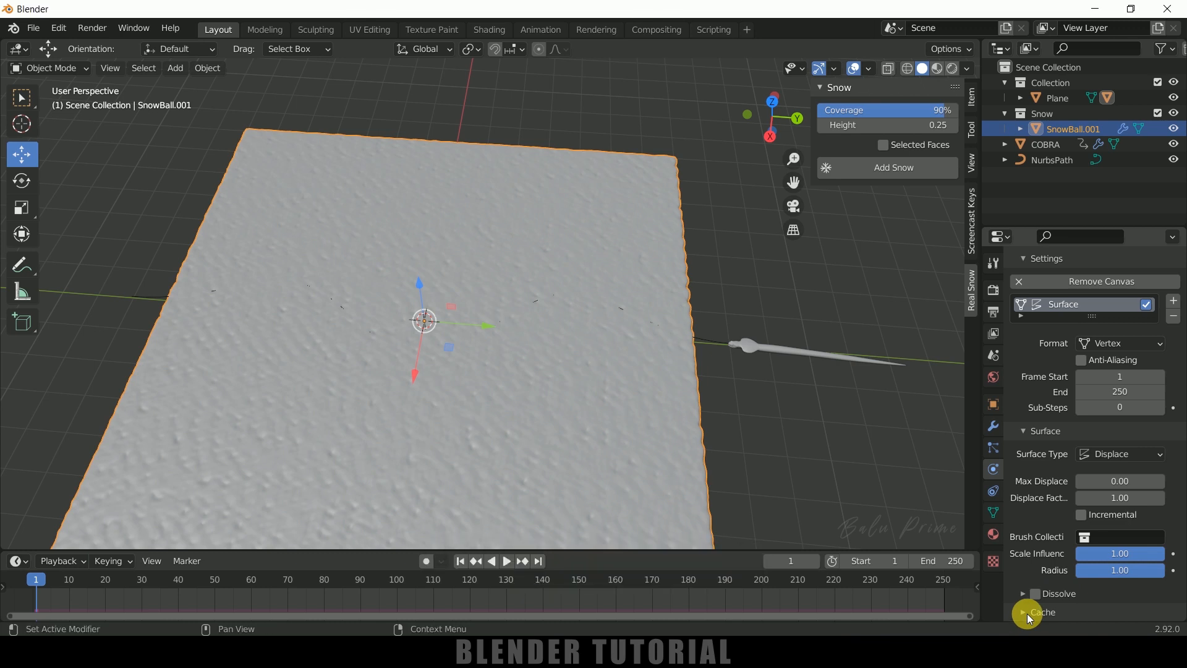
mouse_move(1024, 615)
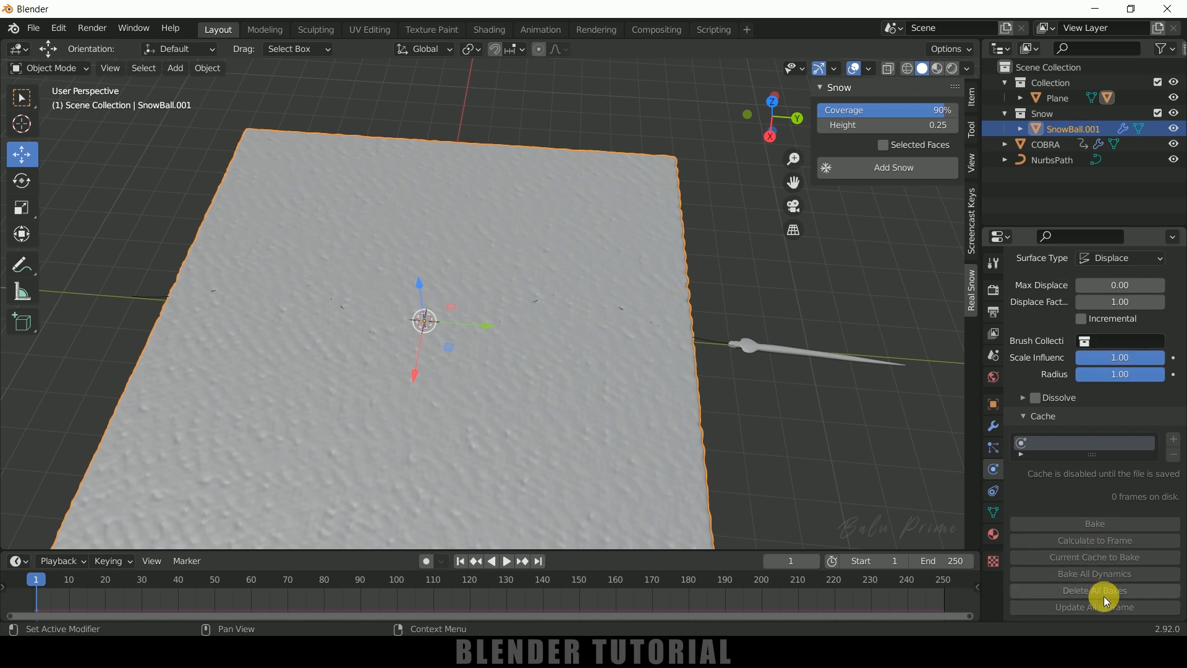
mouse_move(668, 377)
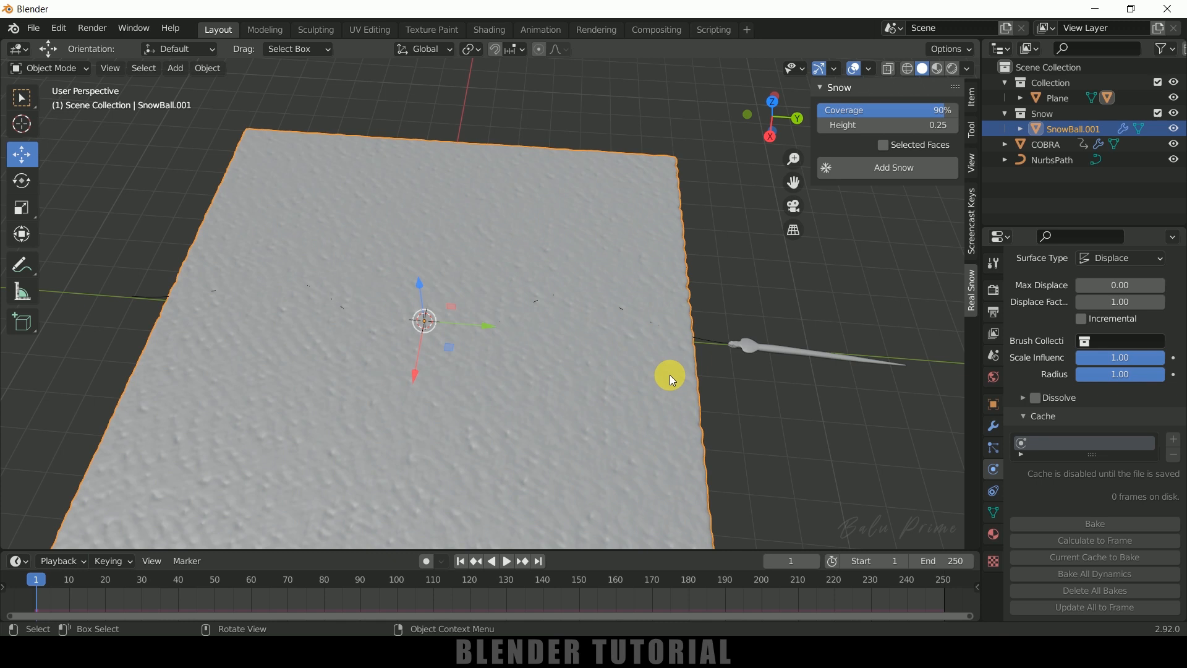
key(ctrl+s)
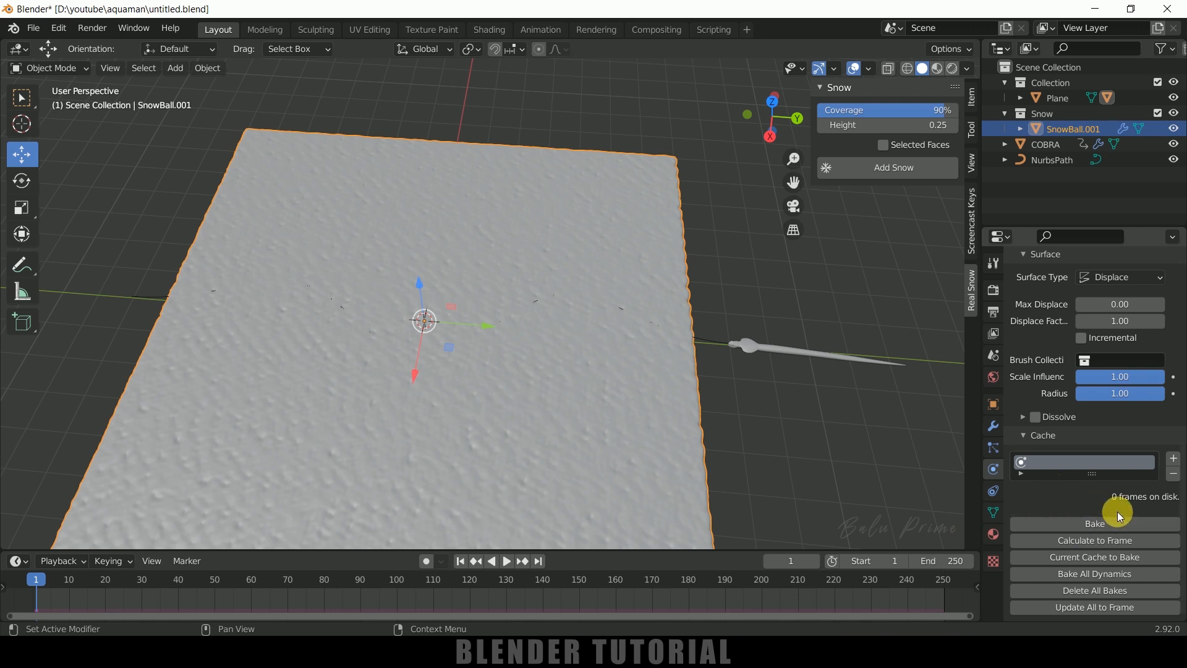
mouse_move(1076, 511)
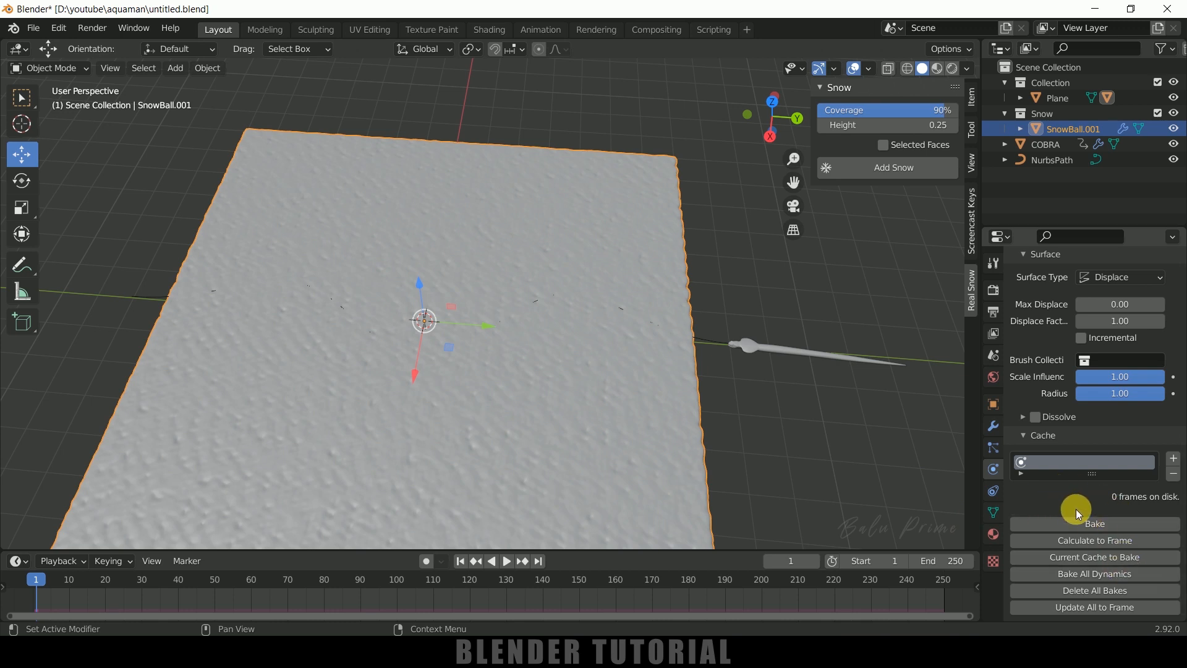